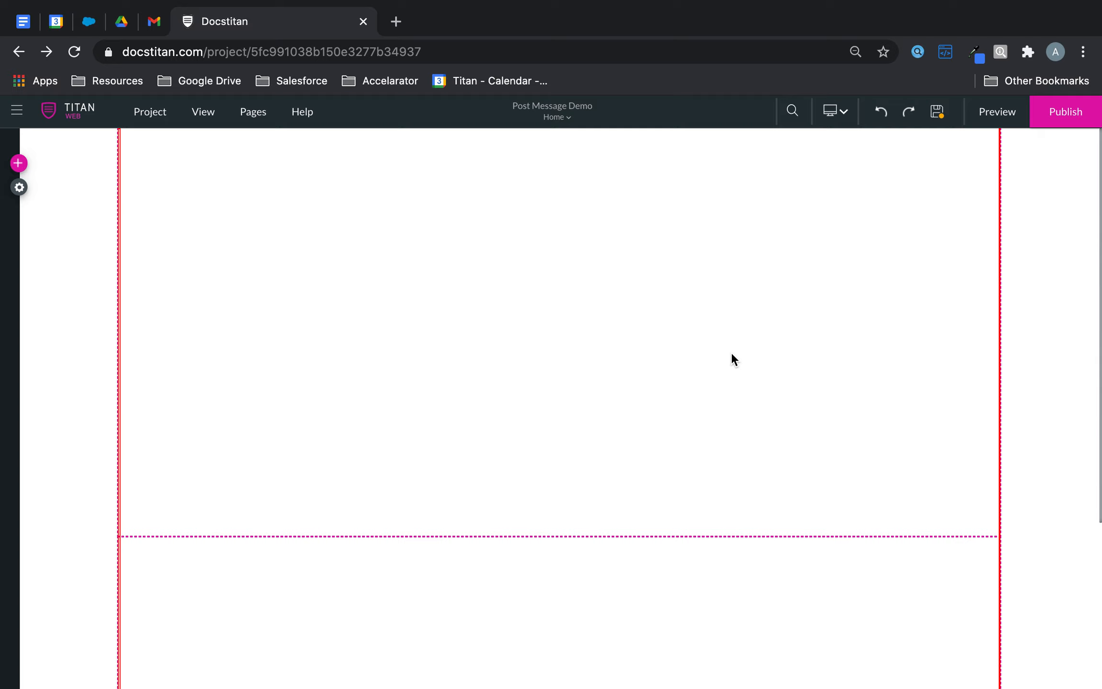
pyautogui.moveTo(532, 544)
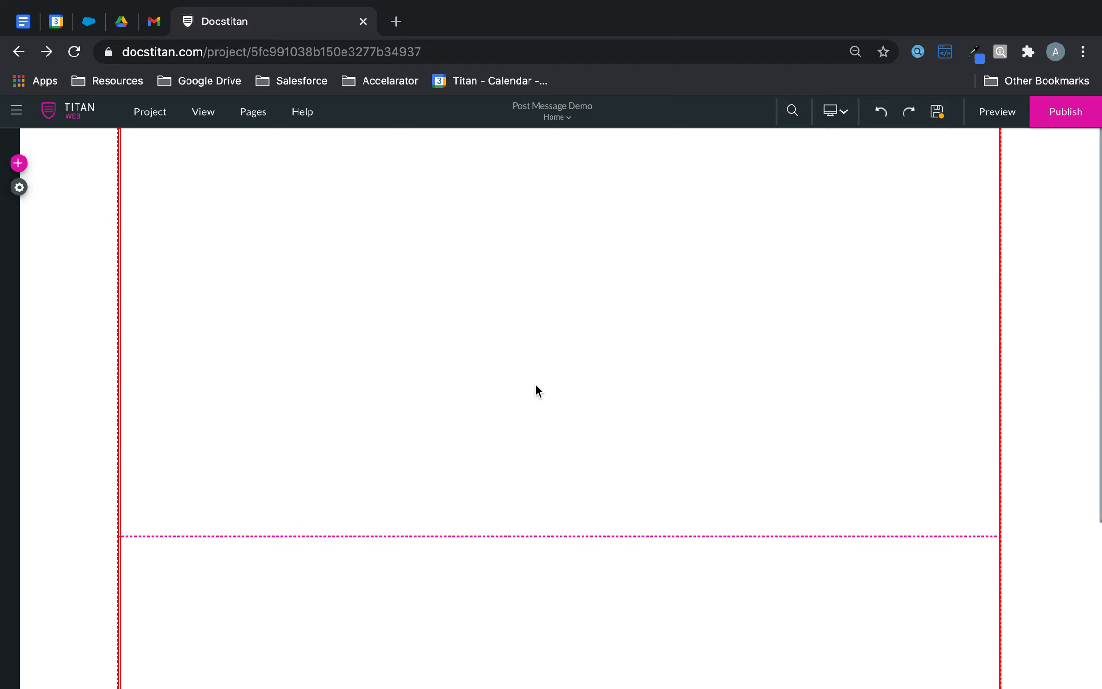
# - Select the upper empty section of the Home page to build in
pyautogui.click(558, 534)
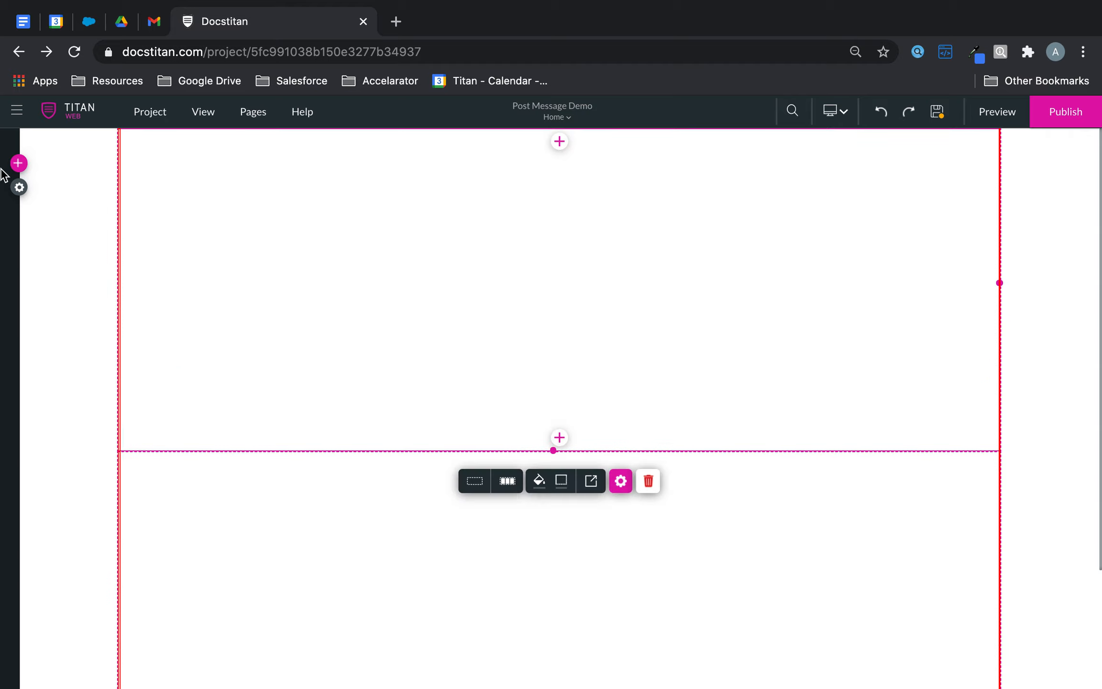
# - Add a Table element with Account as its Salesforce source, skipping conditions
pyautogui.click(19, 163)
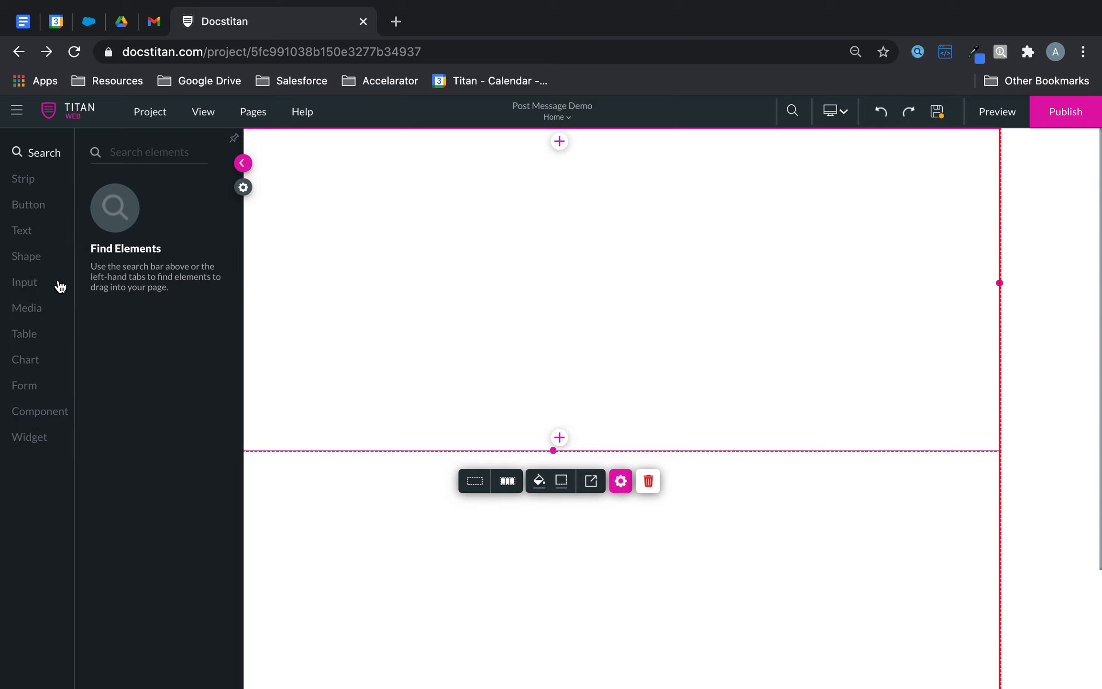
pyautogui.click(620, 482)
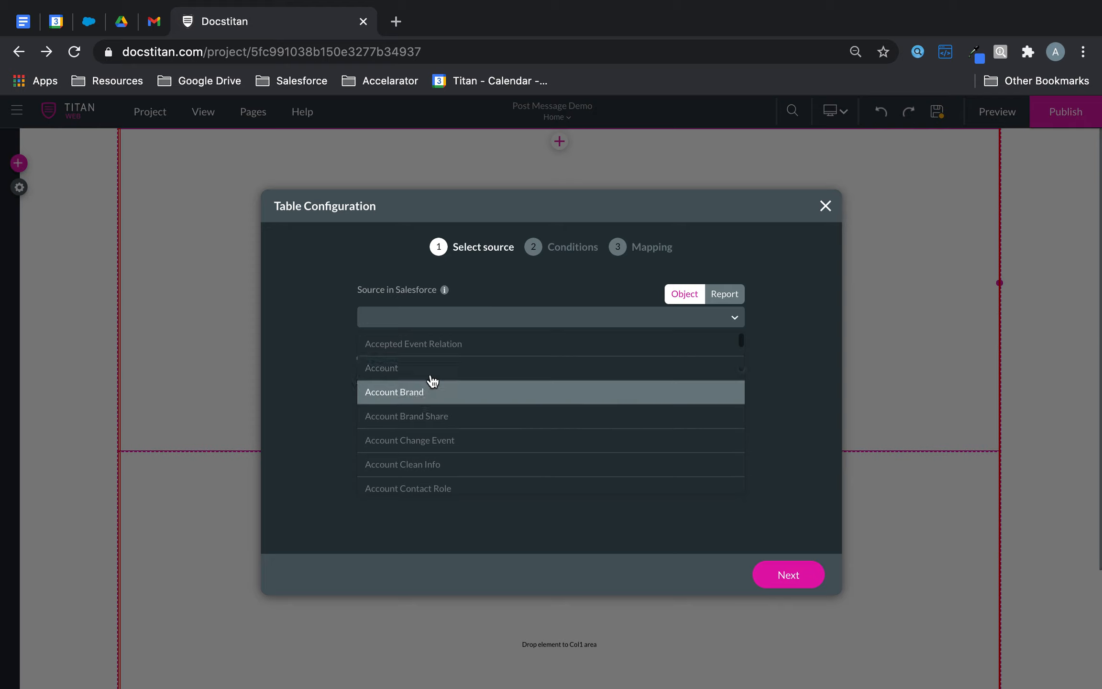
pyautogui.click(381, 367)
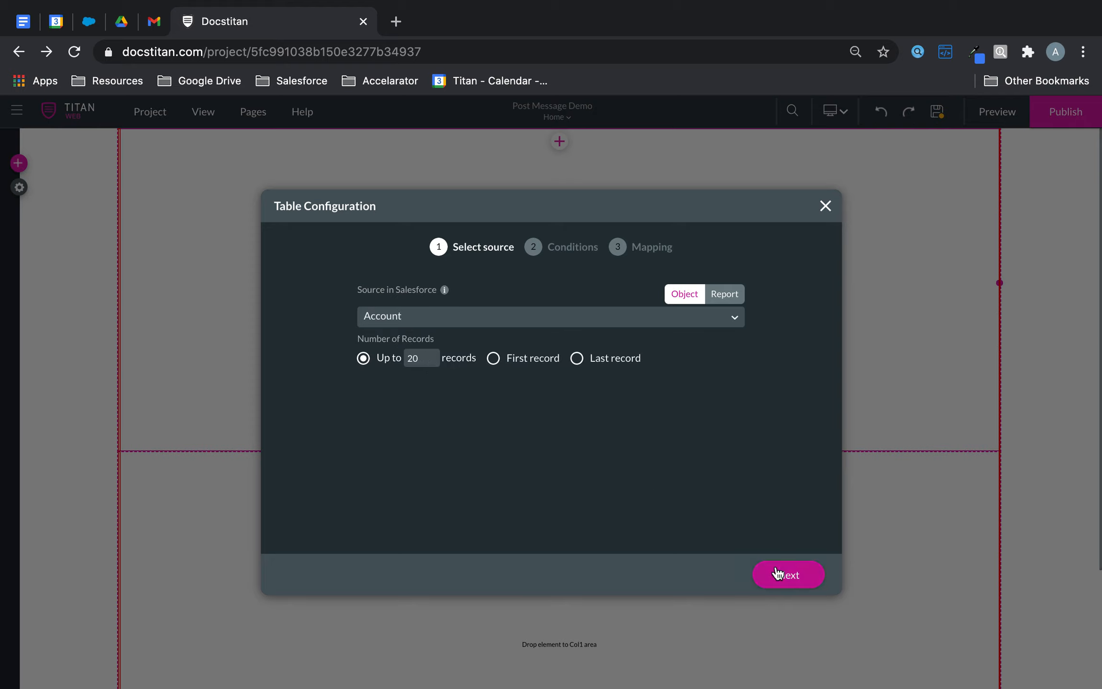
pyautogui.click(787, 574)
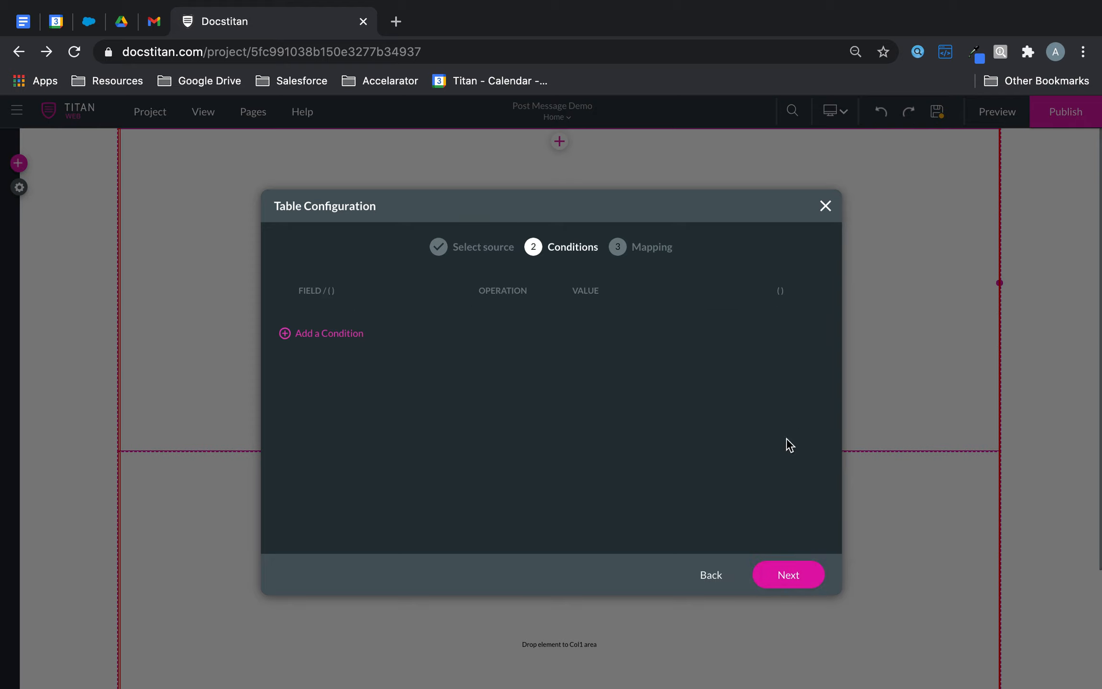
pyautogui.click(788, 574)
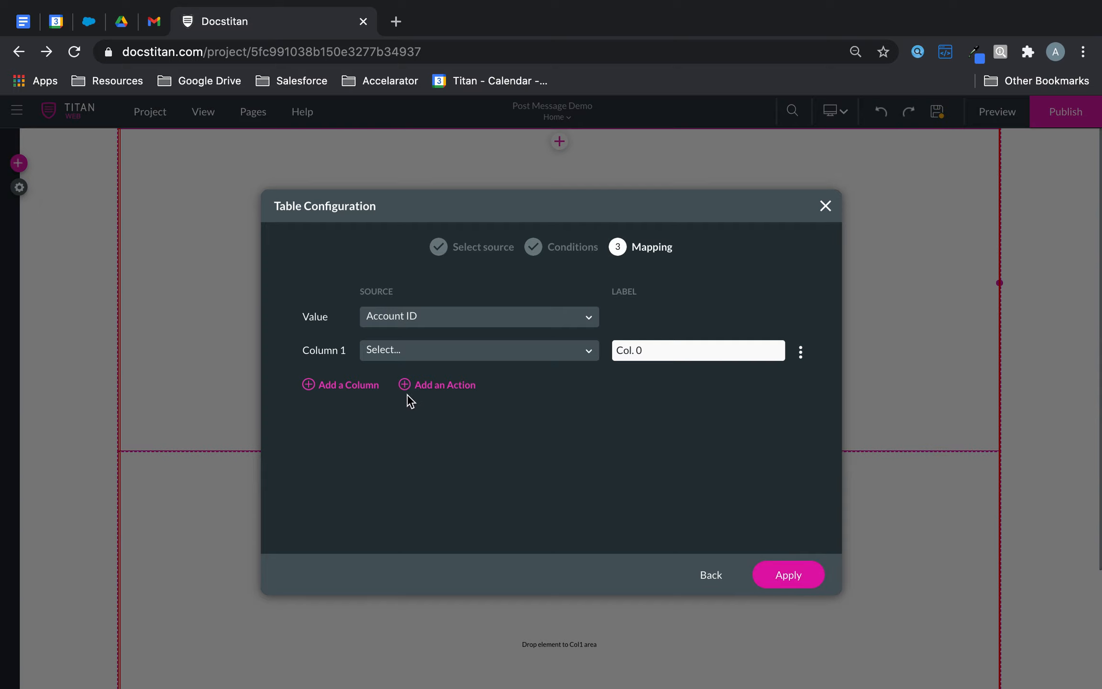
# - Map the columns to Account Name, Account Type and Account Number and apply
pyautogui.click(340, 385)
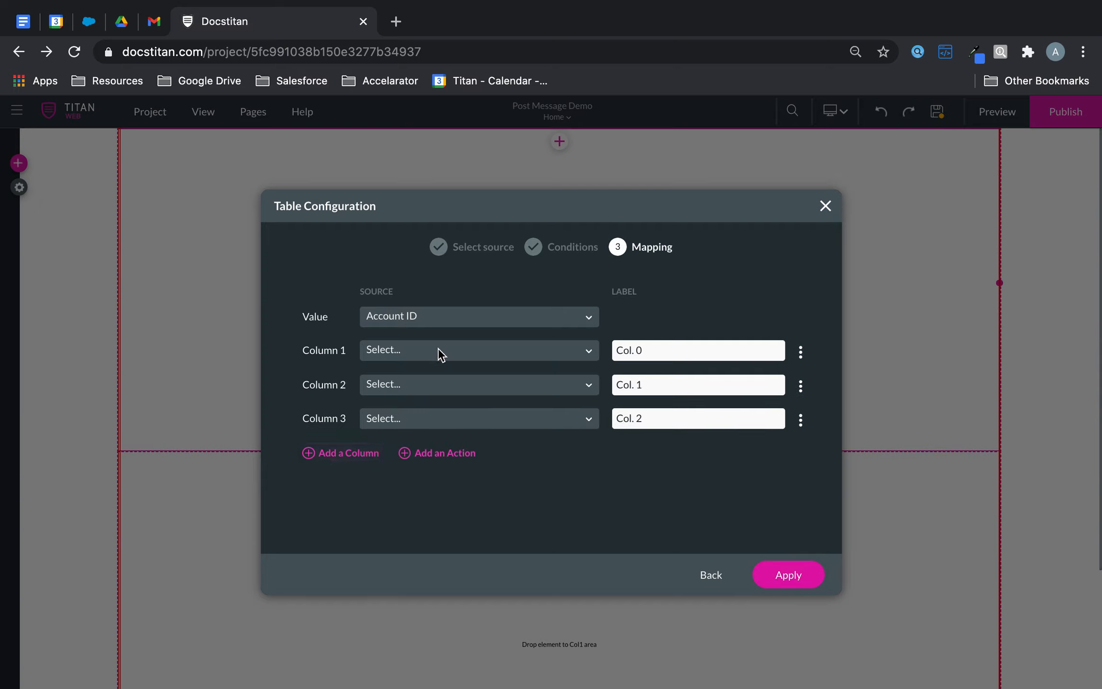
pyautogui.click(478, 351)
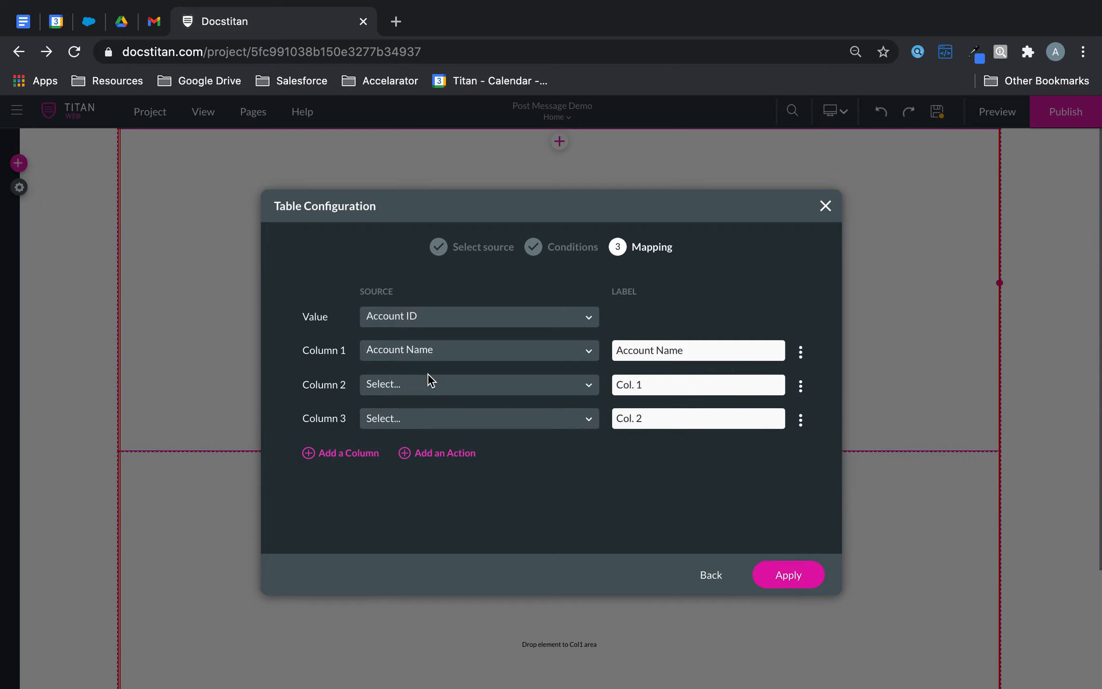
pyautogui.write('type')
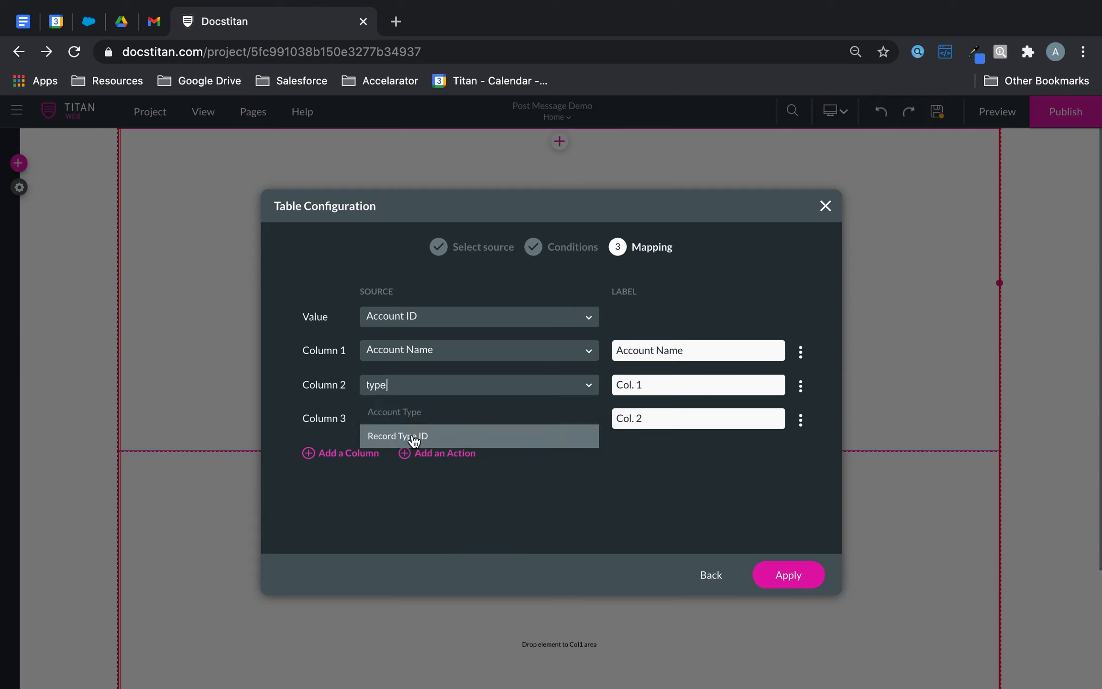
pyautogui.click(395, 412)
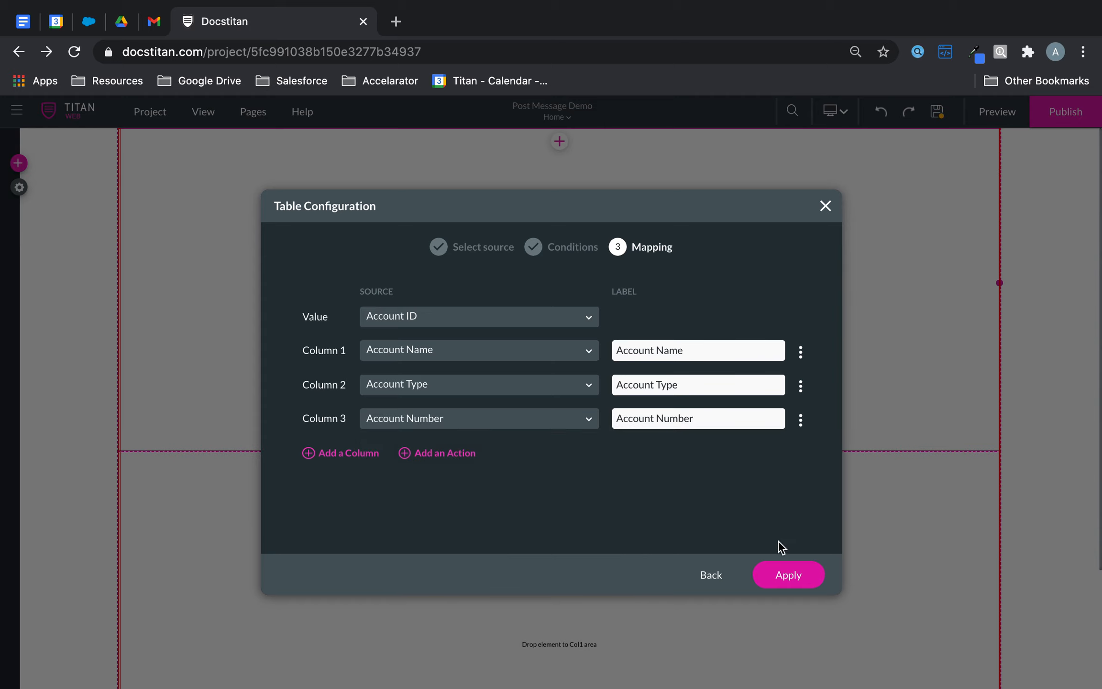
pyautogui.click(789, 574)
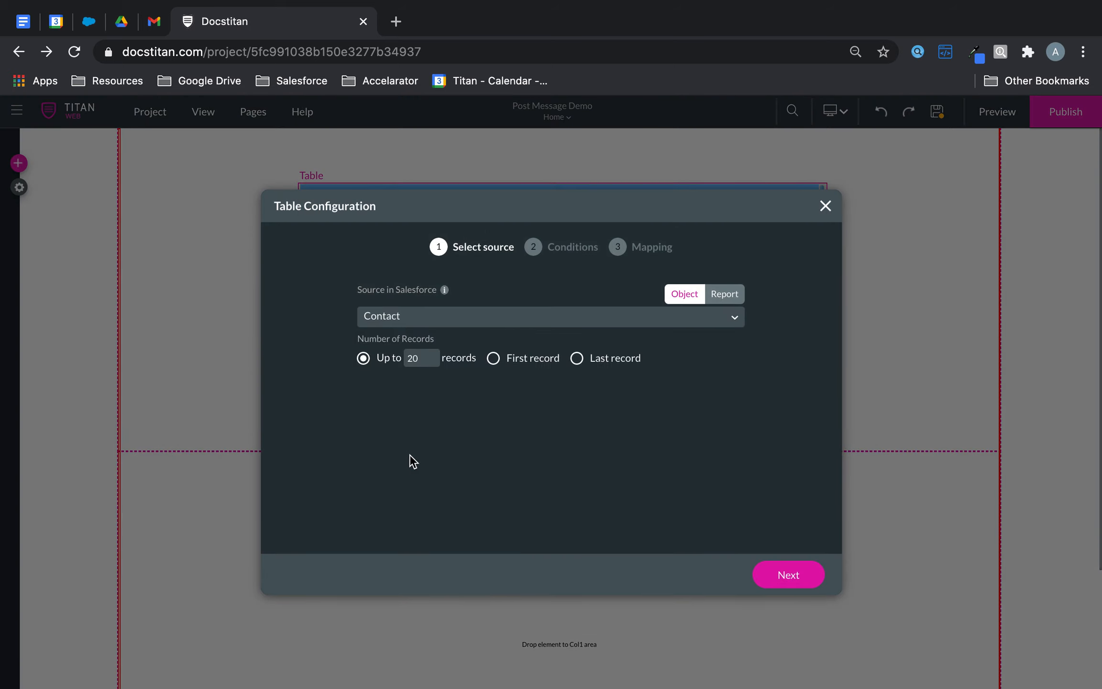
# - Set the second table's source to Contact with no filter conditions
pyautogui.click(789, 574)
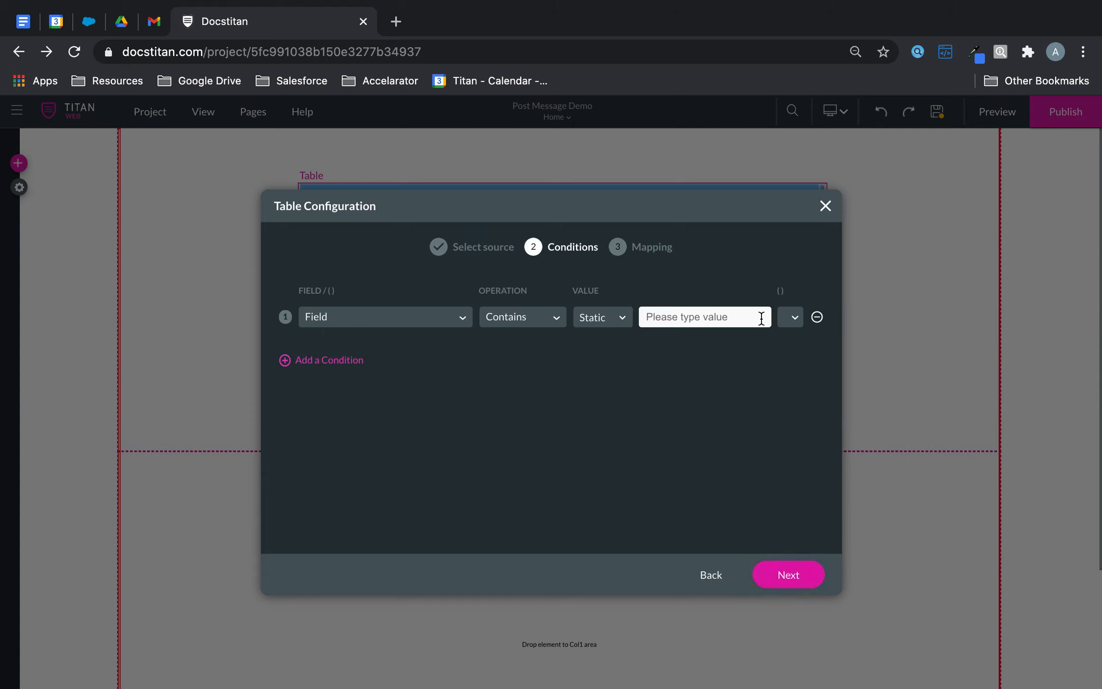
pyautogui.moveTo(304, 335)
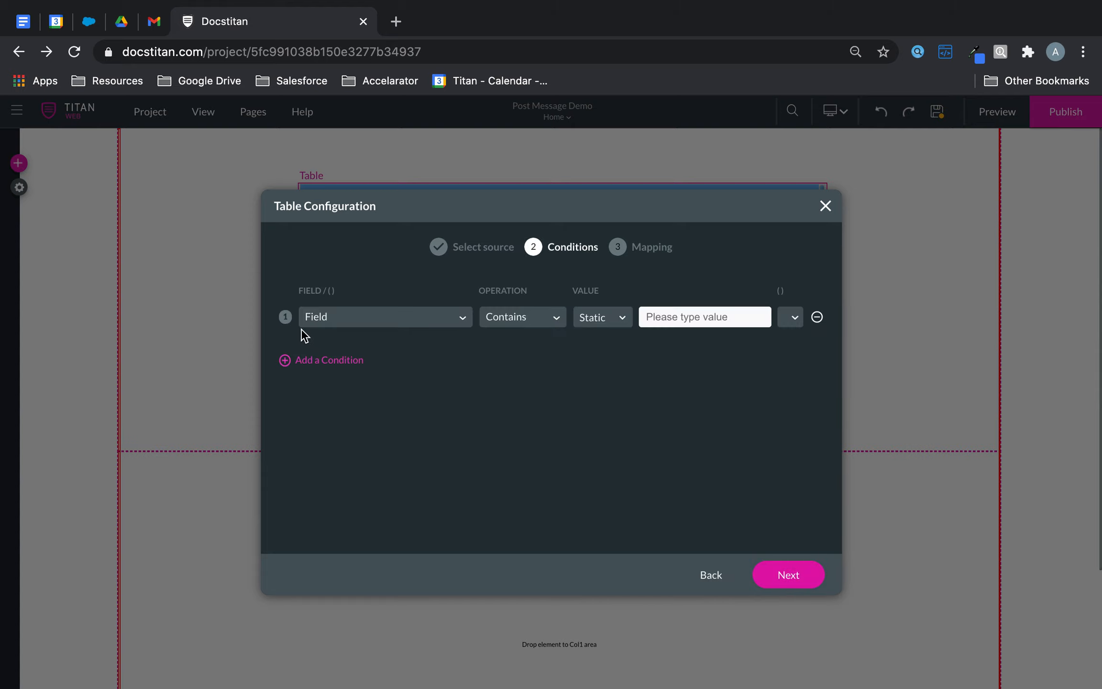
pyautogui.click(328, 359)
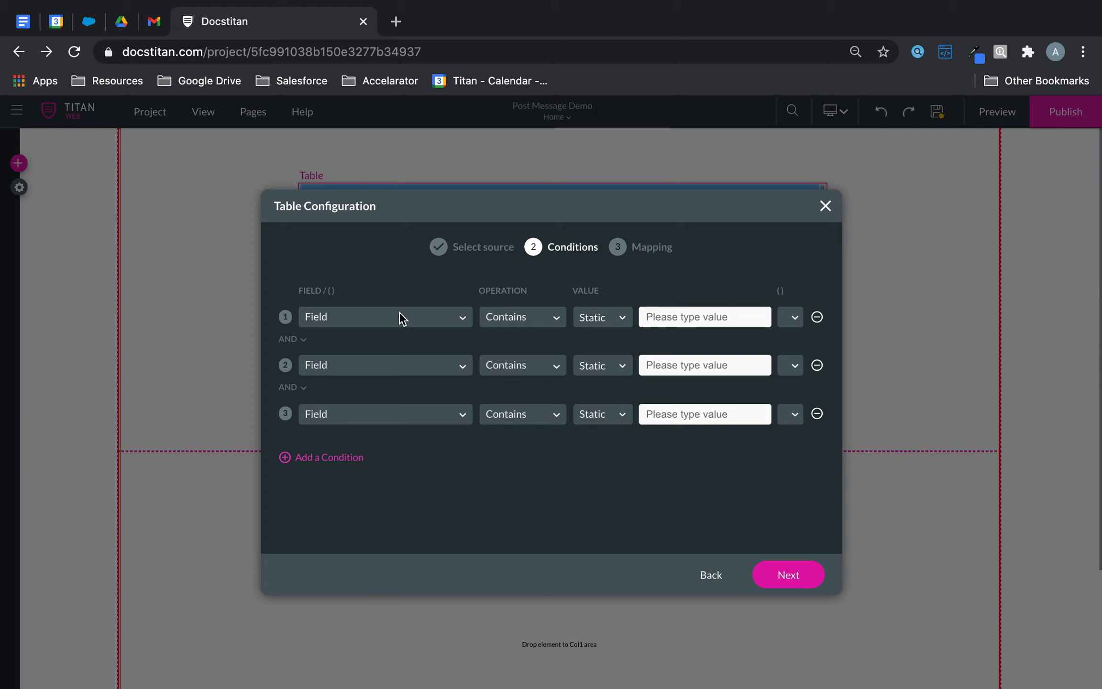
pyautogui.click(818, 317)
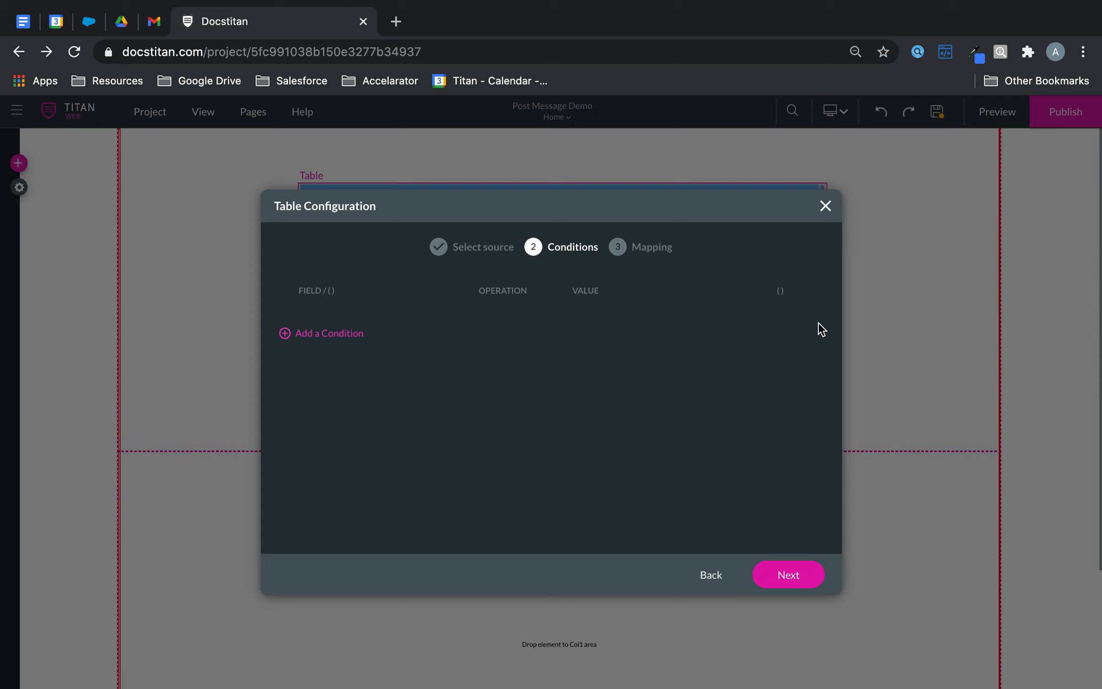
pyautogui.click(788, 574)
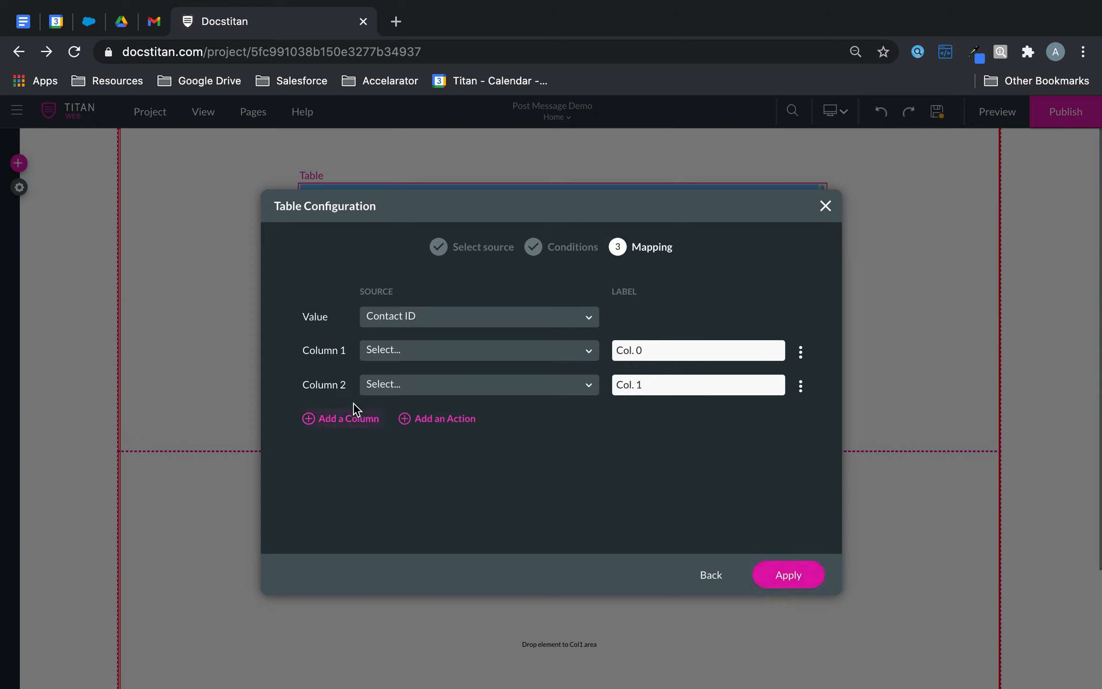
# - Map the columns to First Name, Last Name and Email and apply the Contact table
pyautogui.write('fir')
pyautogui.write('las')
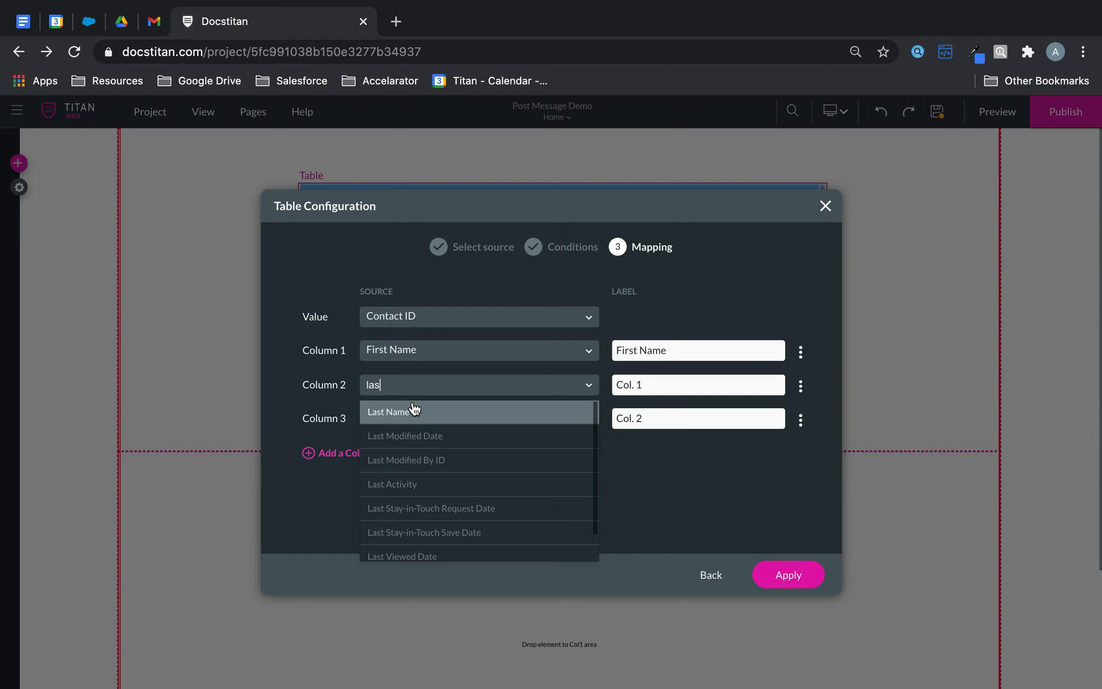
pyautogui.click(393, 411)
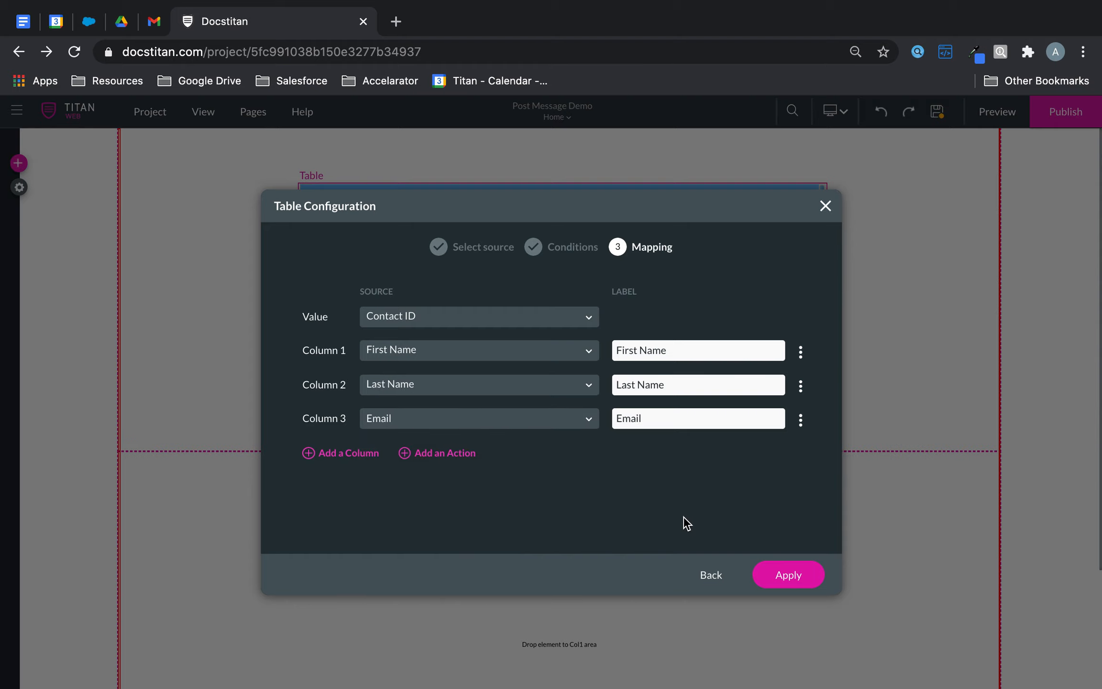
pyautogui.click(789, 574)
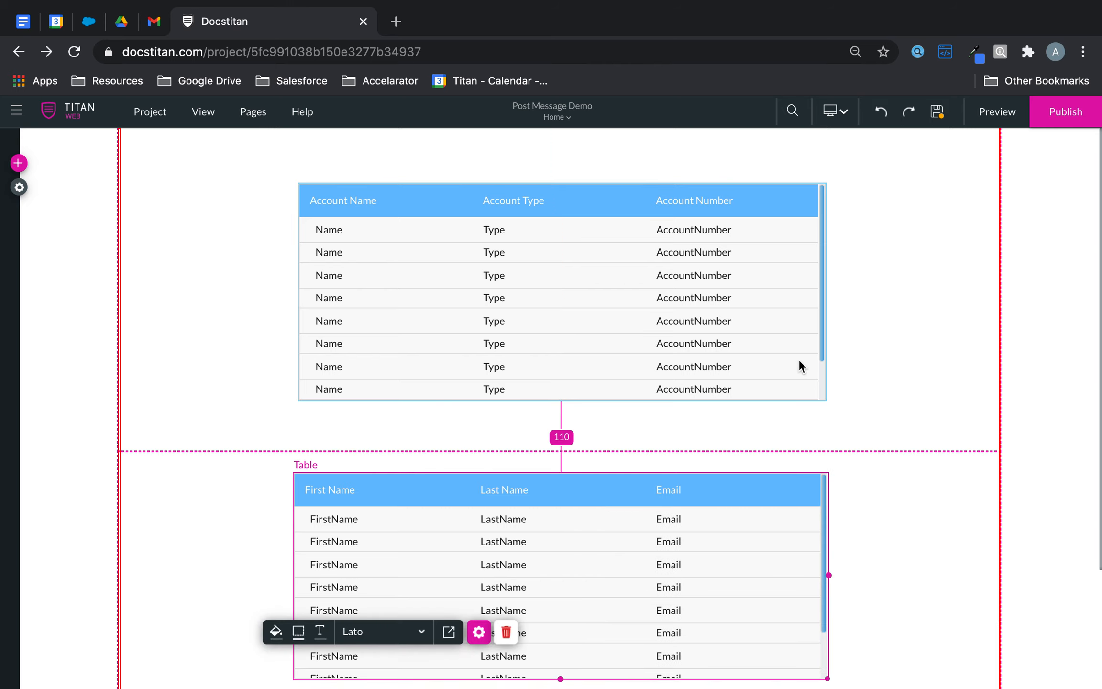
# - Edit the Account table's Salesforce data pull from its integration settings
pyautogui.scroll(-3)
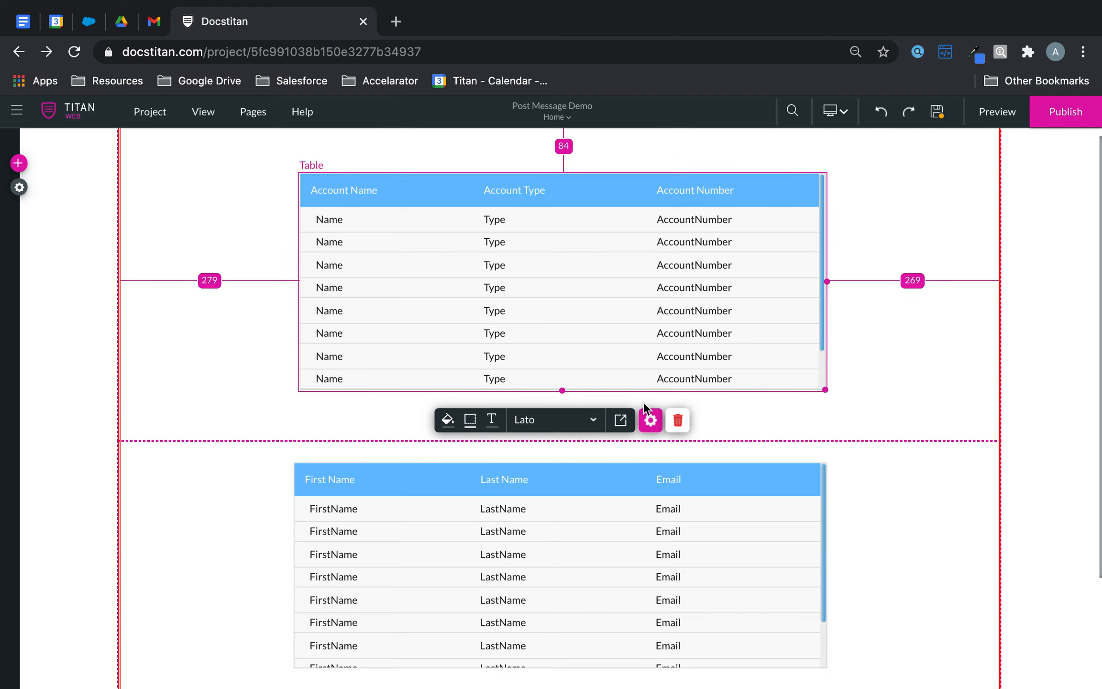
pyautogui.click(650, 420)
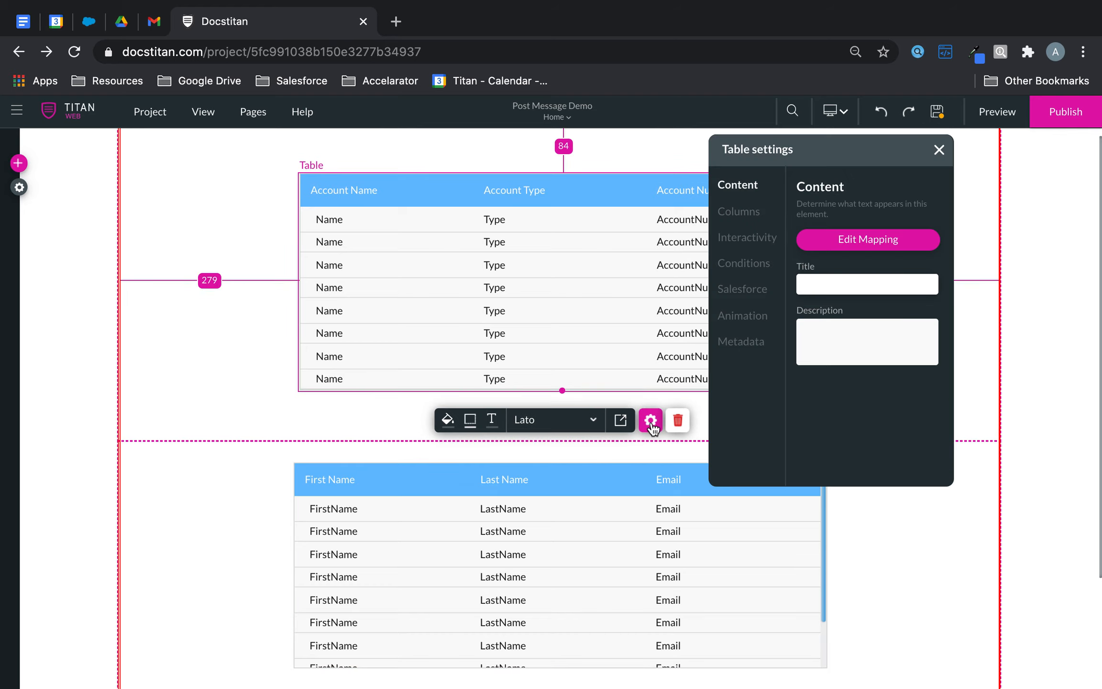
pyautogui.click(741, 289)
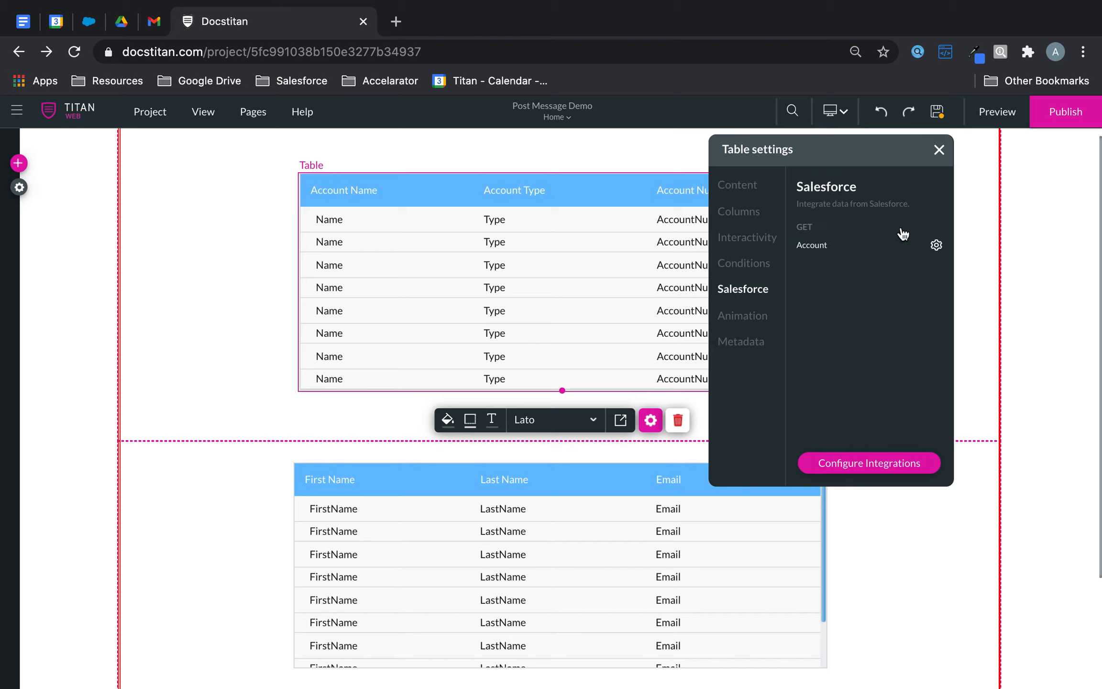
pyautogui.click(936, 245)
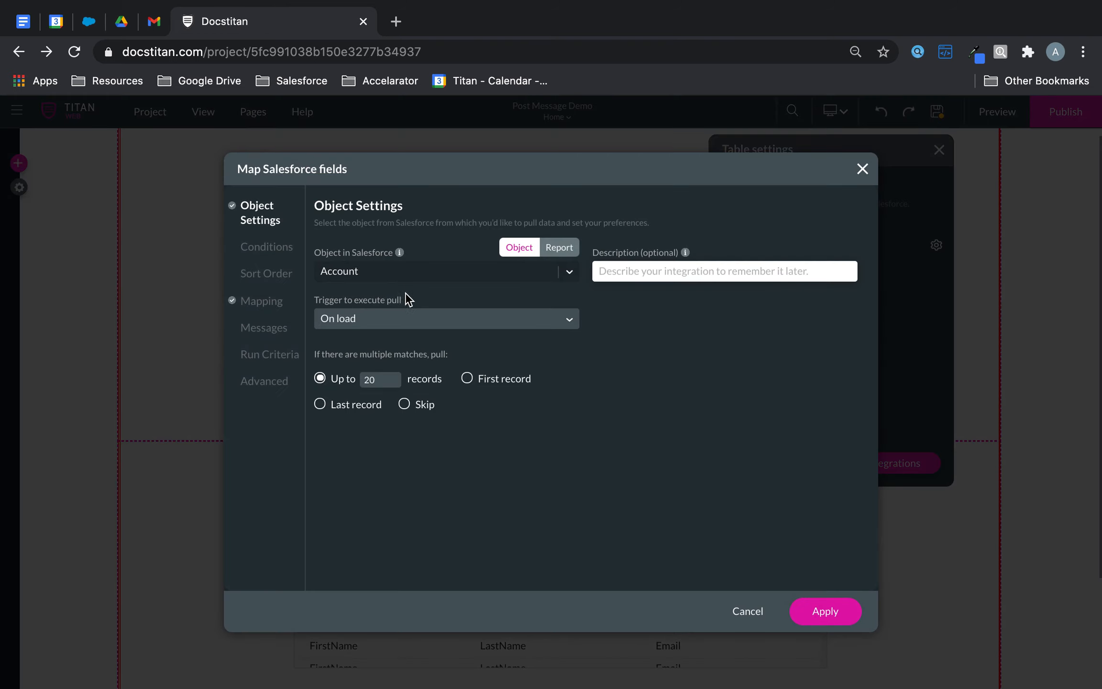
# - Set the Account pull to trigger on User action with the description 'Accounts'
pyautogui.click(445, 318)
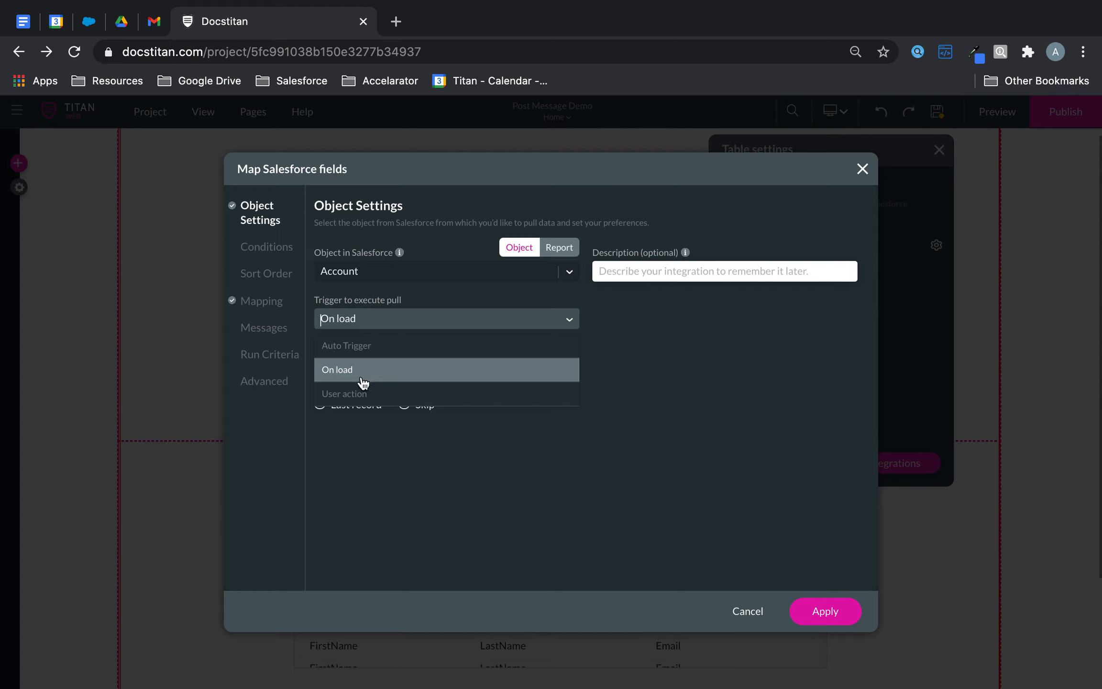
pyautogui.click(343, 393)
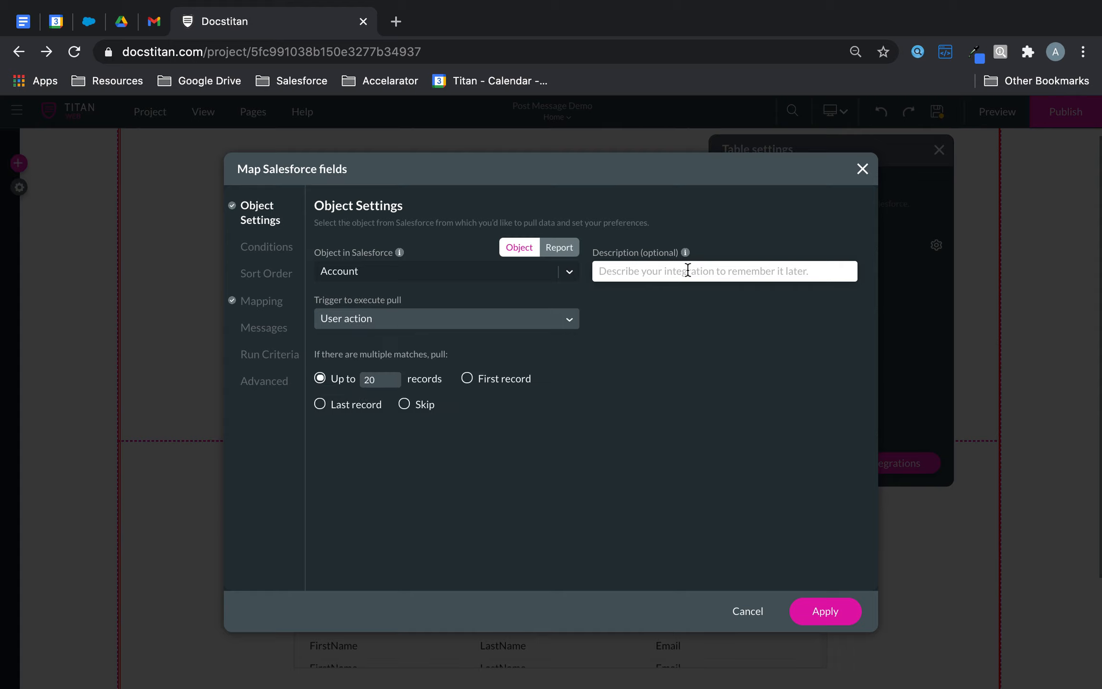
pyautogui.write('1')
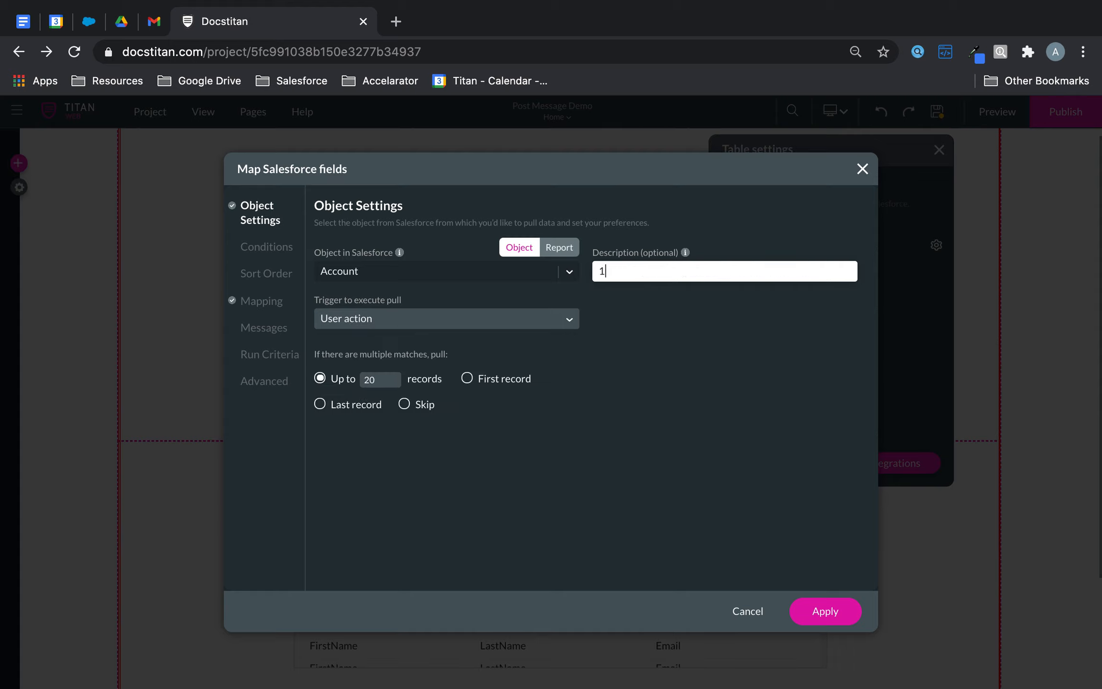
pyautogui.write('T')
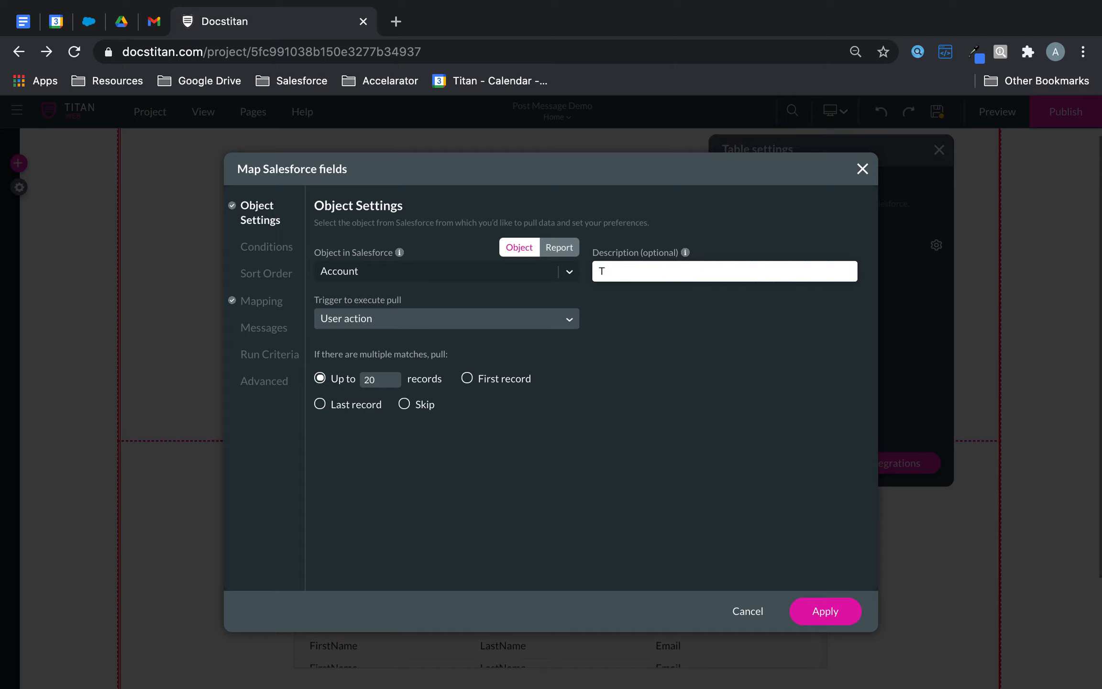
pyautogui.write('Accounts')
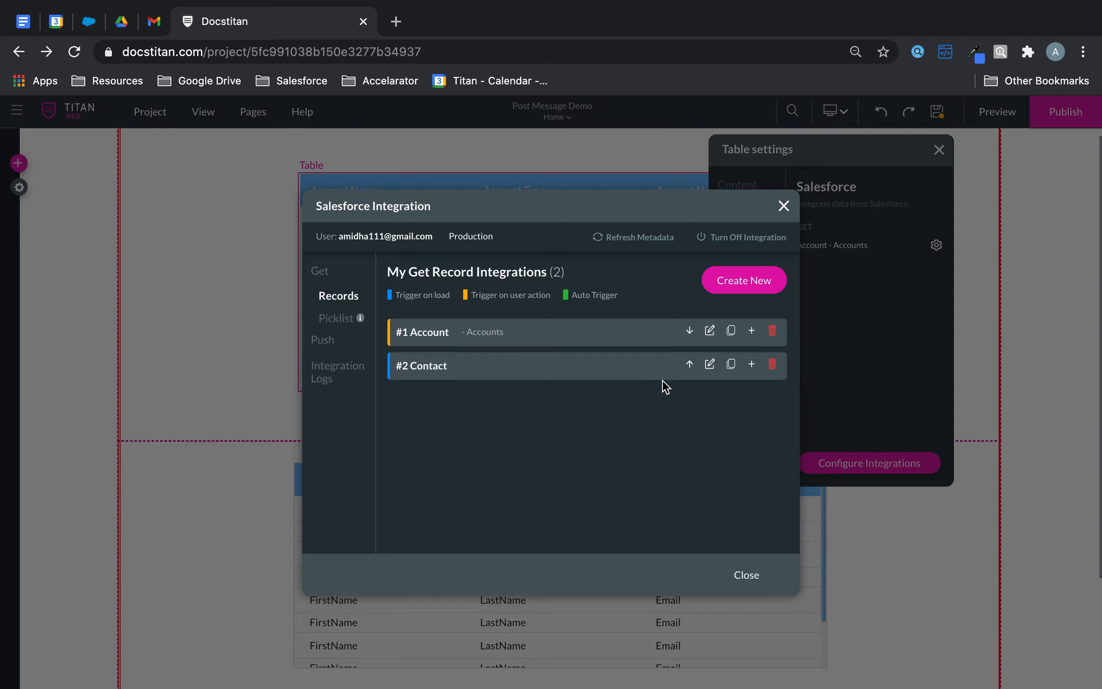
pyautogui.moveTo(470, 294)
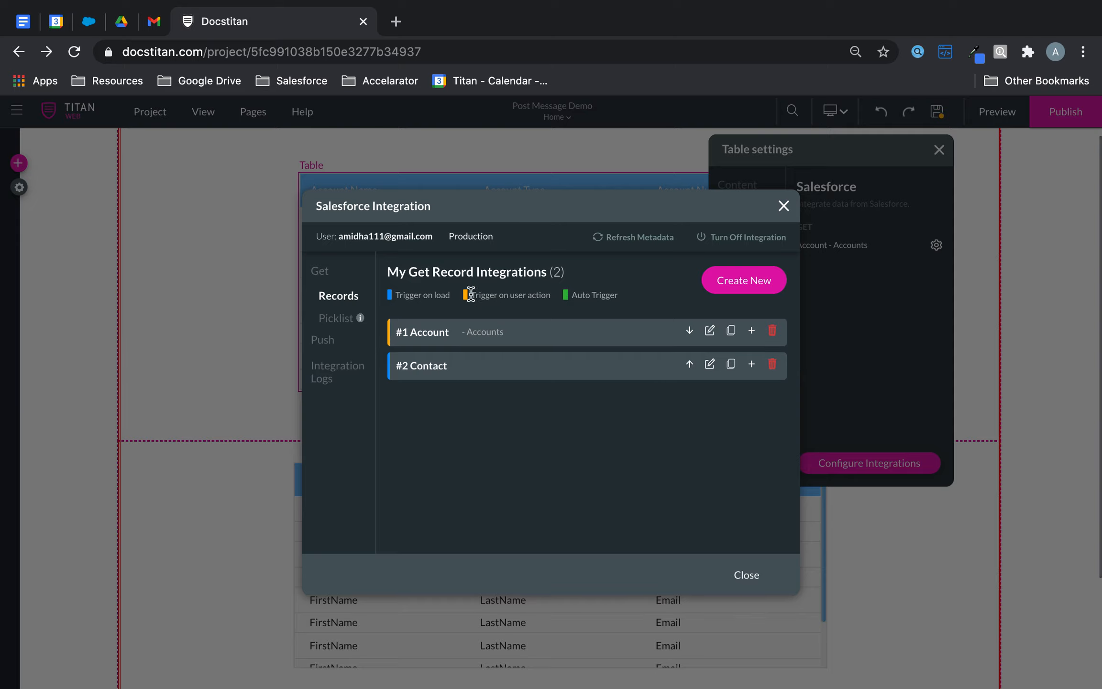
pyautogui.moveTo(707, 378)
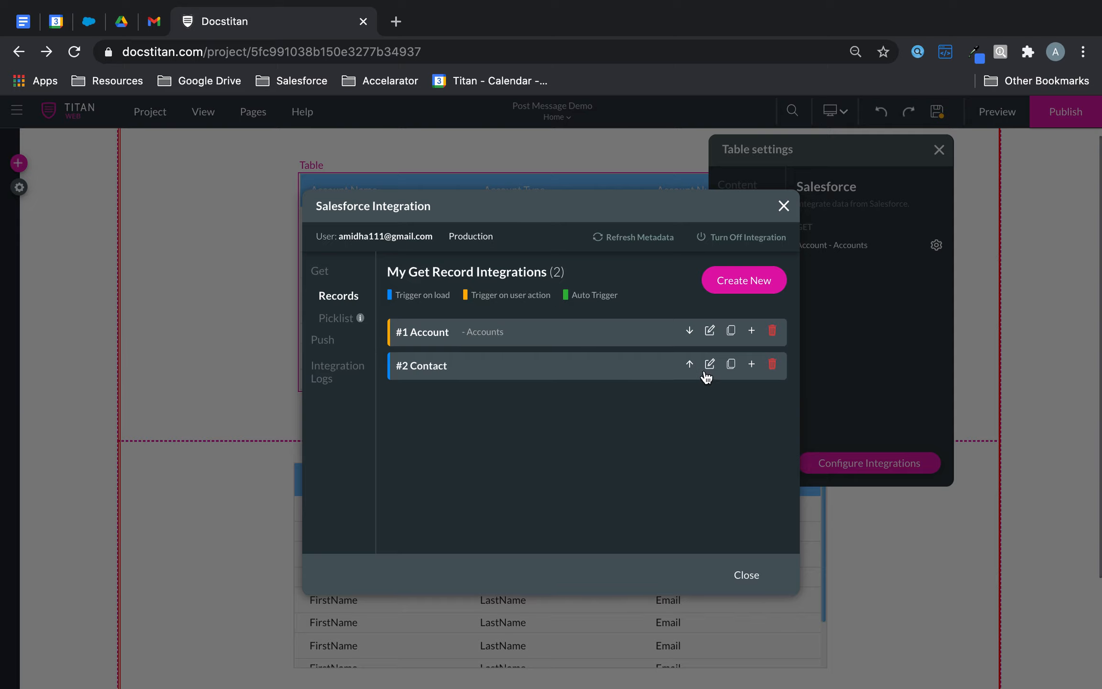
# - Set the Contact pull to User action with description 'Contact', then close the integrations list
pyautogui.click(709, 363)
pyautogui.write('Co')
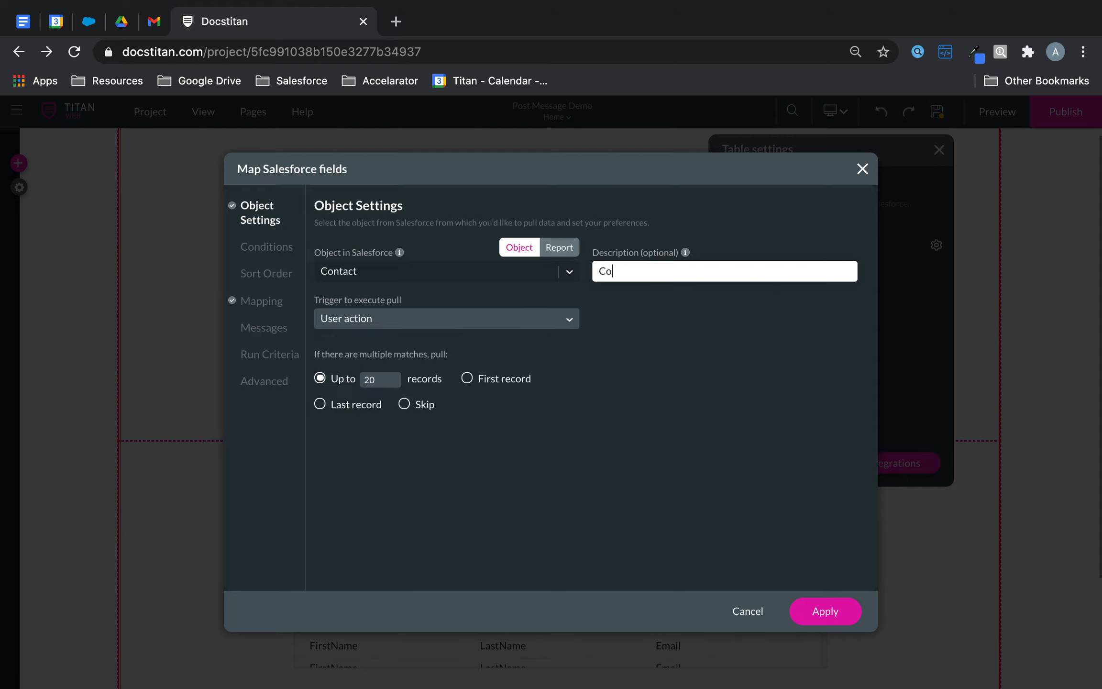
pyautogui.click(826, 611)
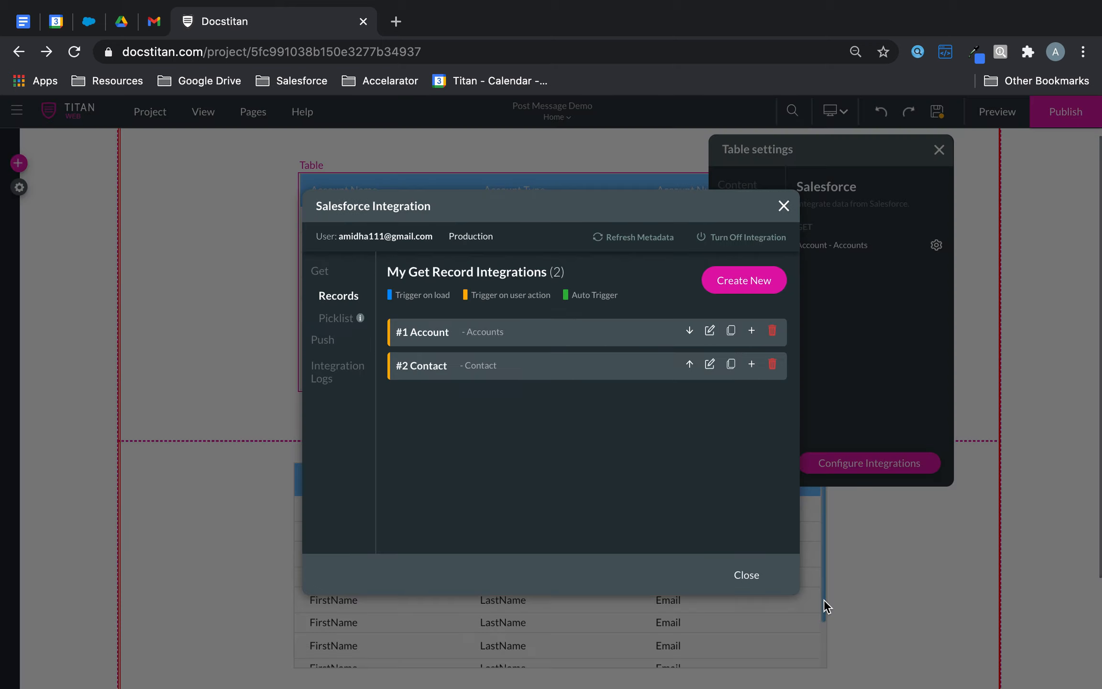
pyautogui.moveTo(747, 575)
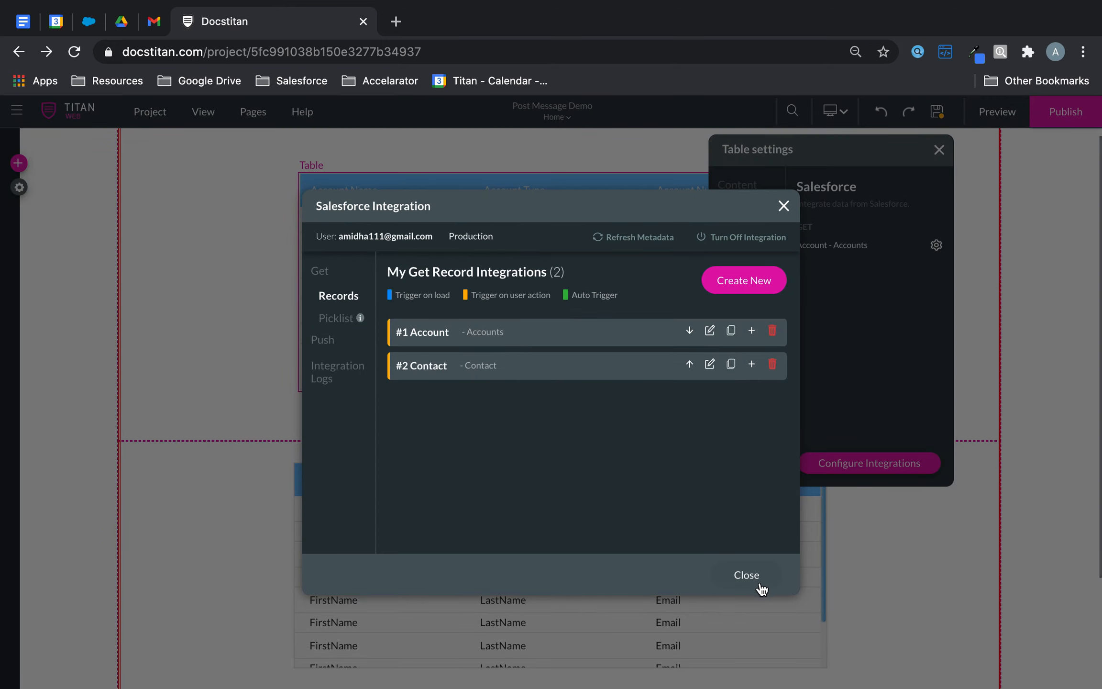
pyautogui.click(748, 575)
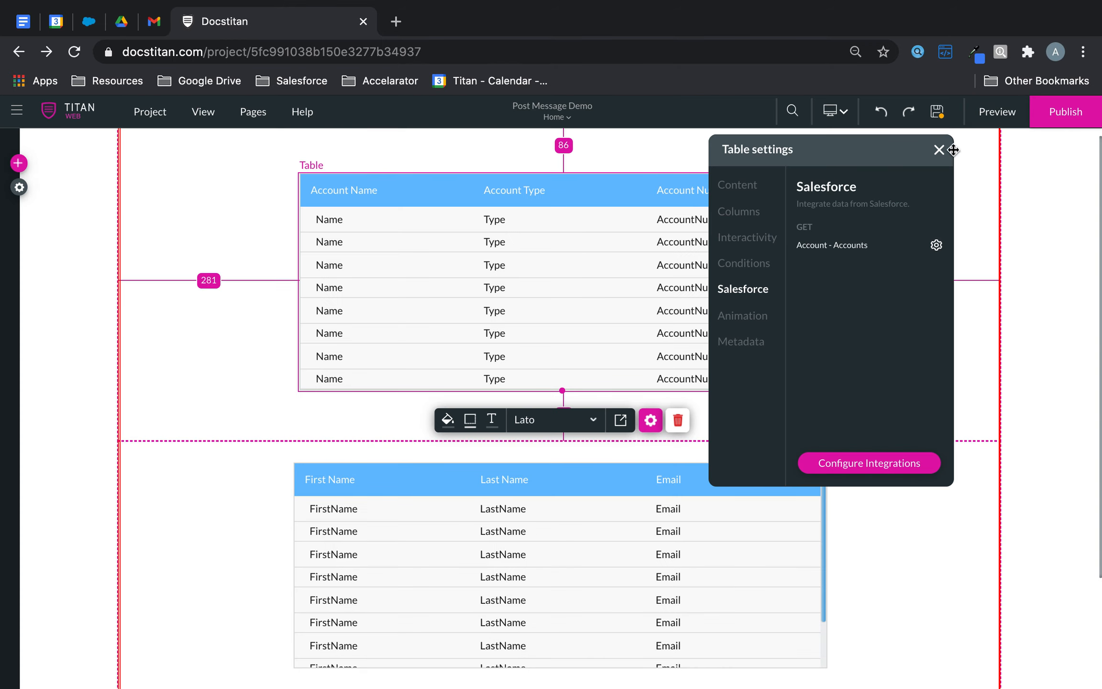
# - Add a button in the top section and label it 'Execute Order'
pyautogui.click(940, 149)
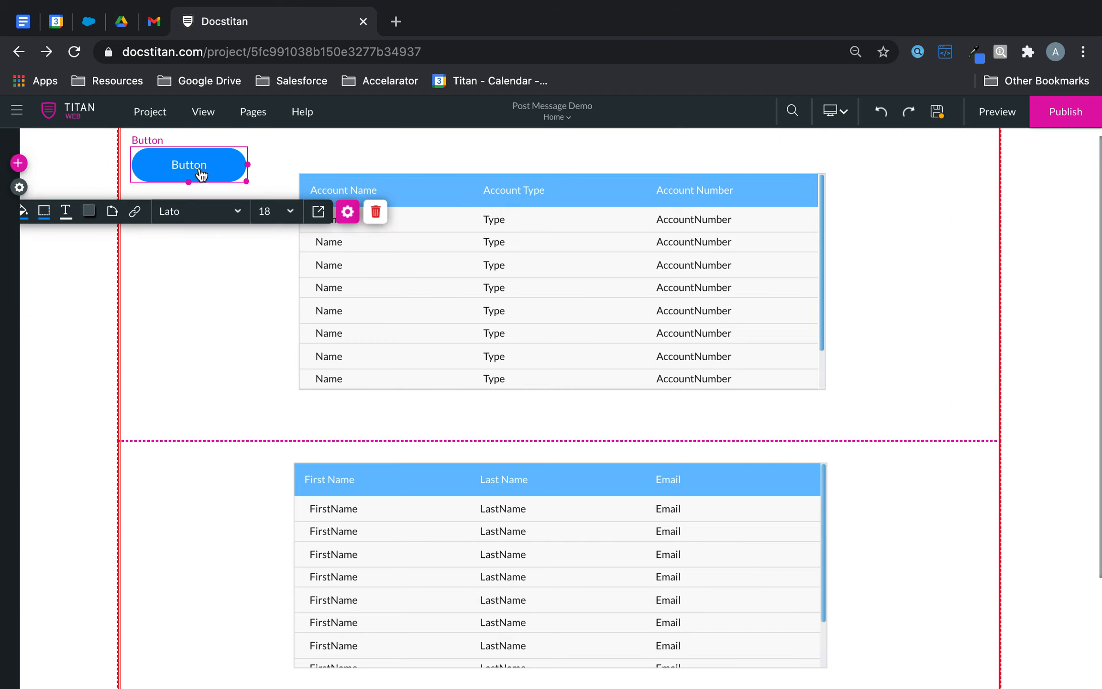
pyautogui.click(347, 211)
pyautogui.write('Exec')
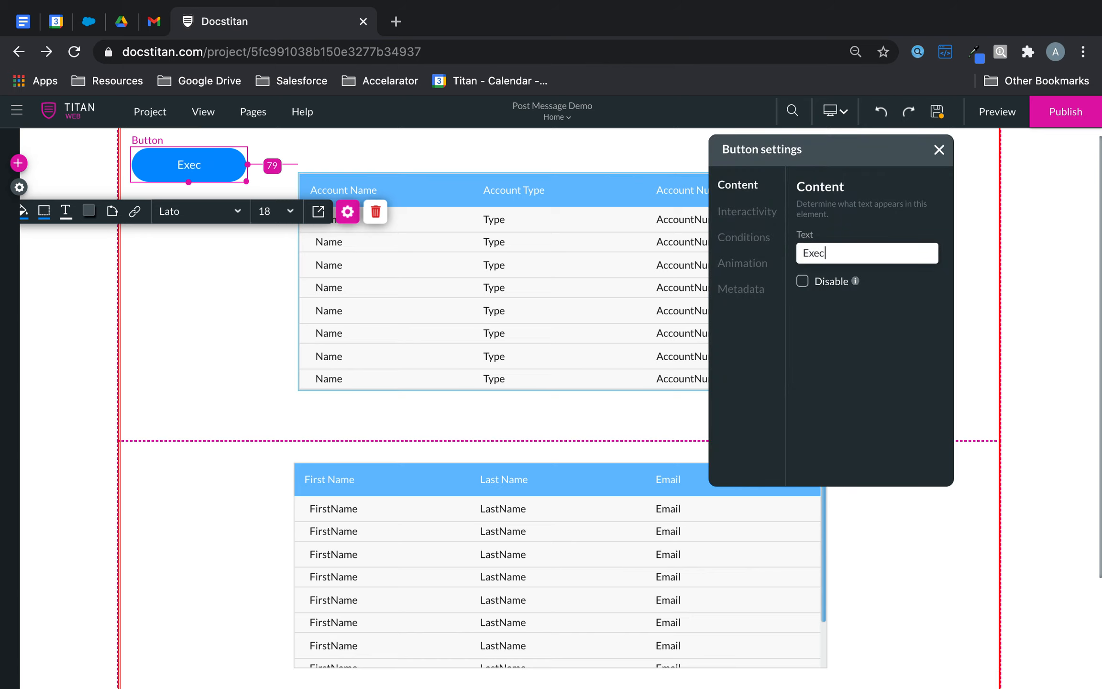
pyautogui.write('ute Order')
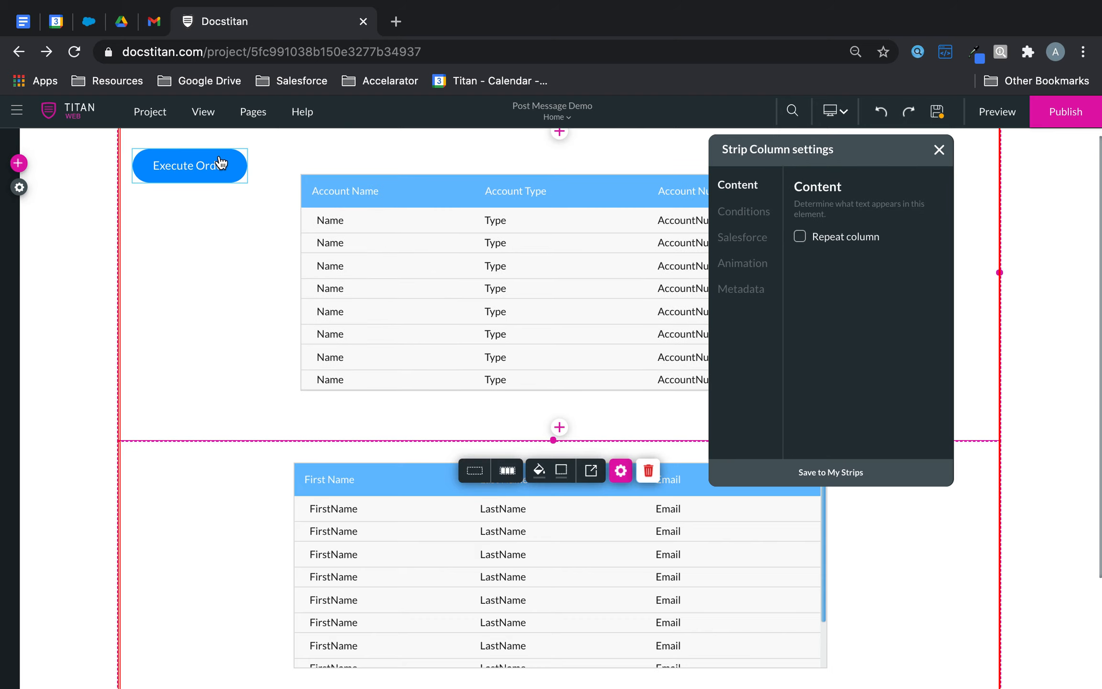
# - Assign the Account and Contact pulls as the button's on-click Salesforce actions
pyautogui.click(190, 165)
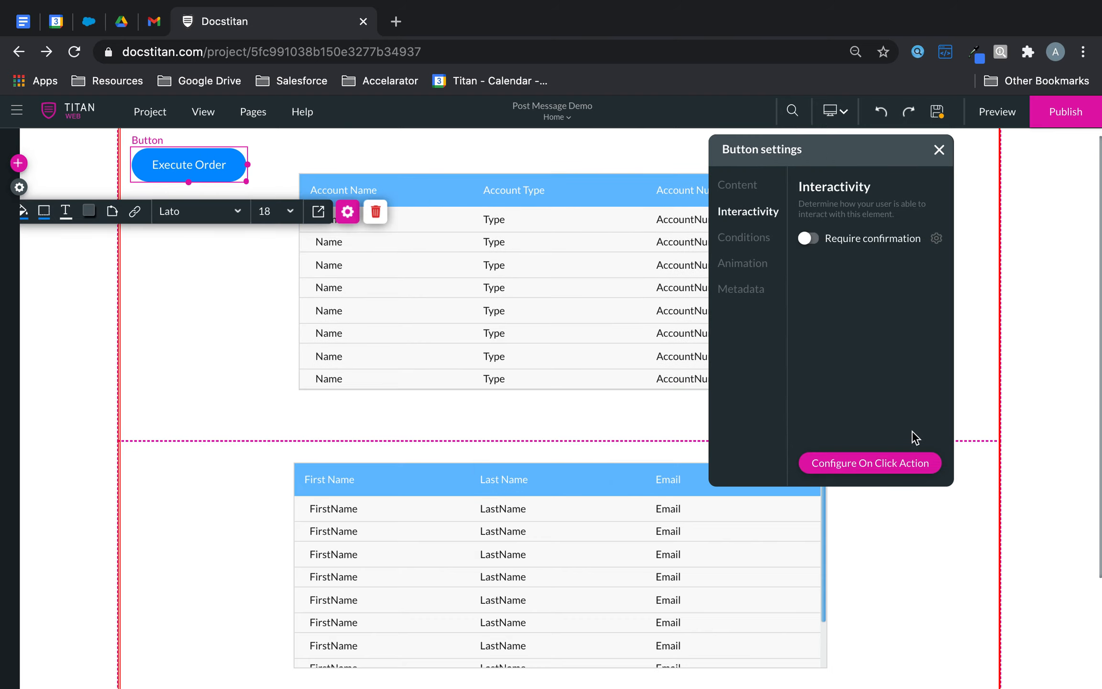
pyautogui.click(869, 462)
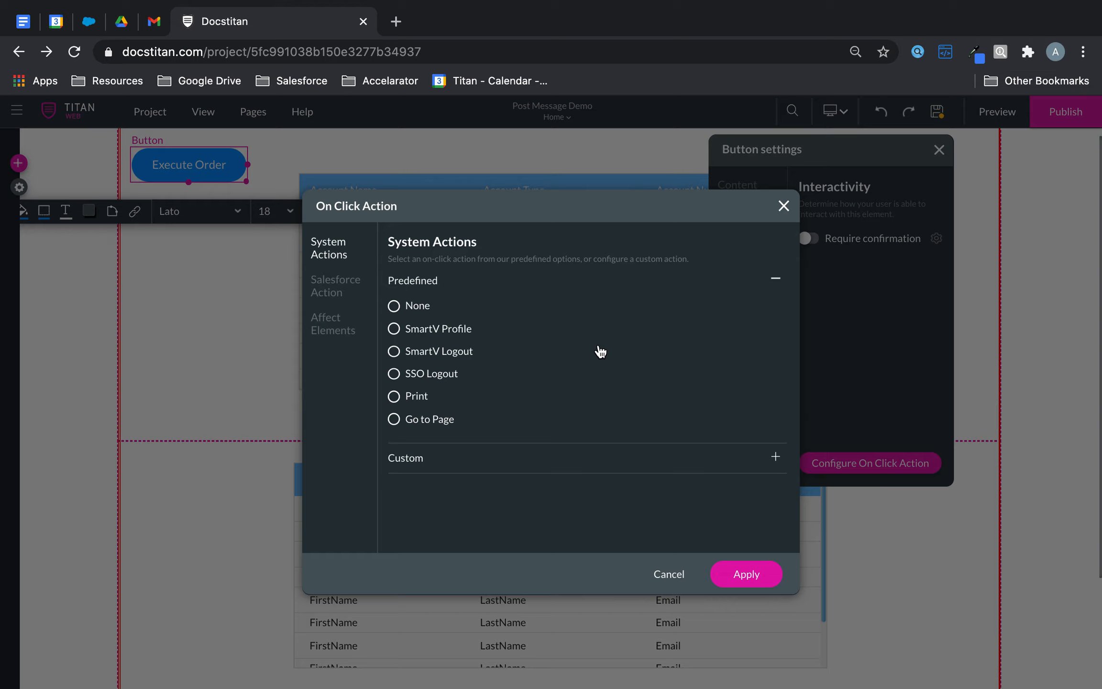
pyautogui.click(334, 286)
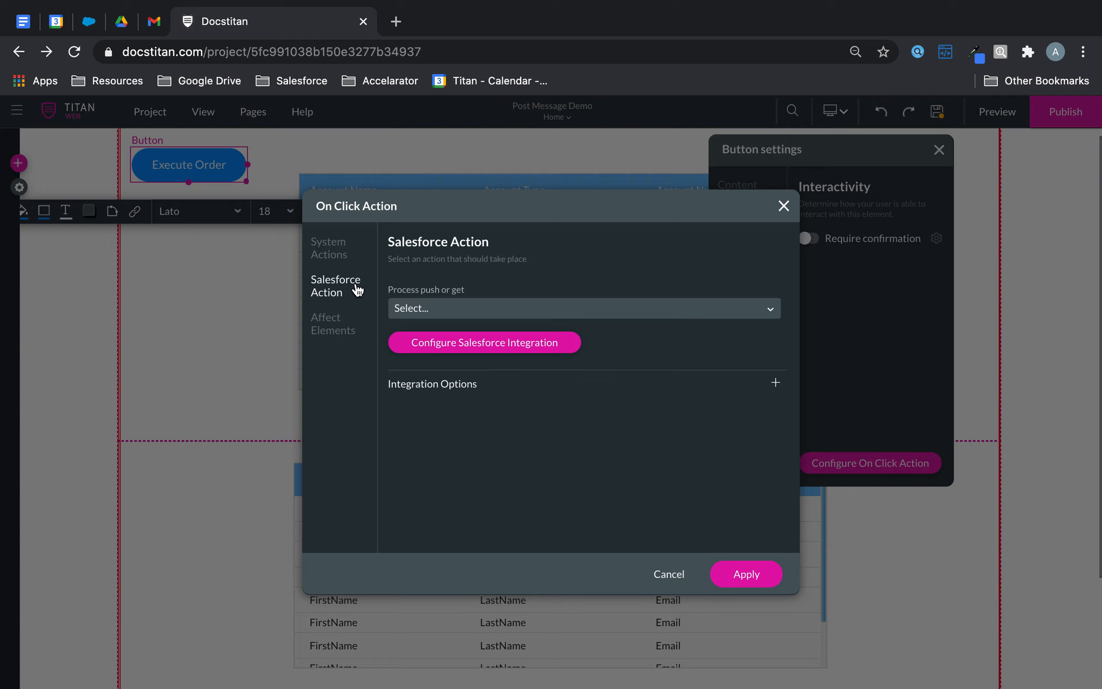
pyautogui.click(483, 342)
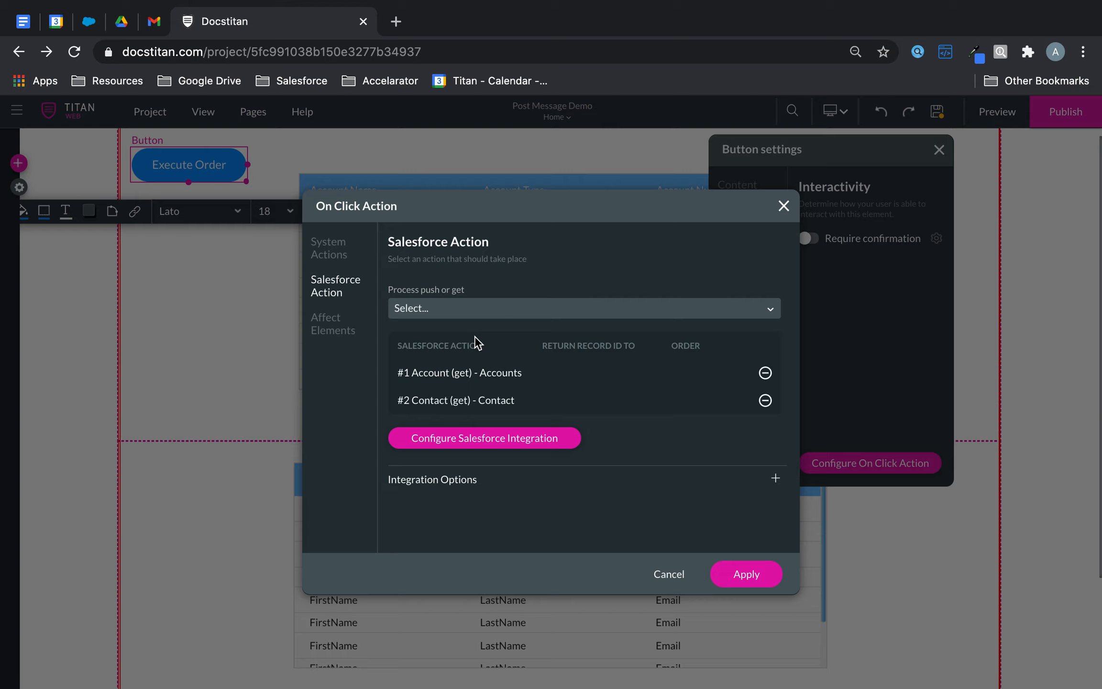
pyautogui.moveTo(501, 406)
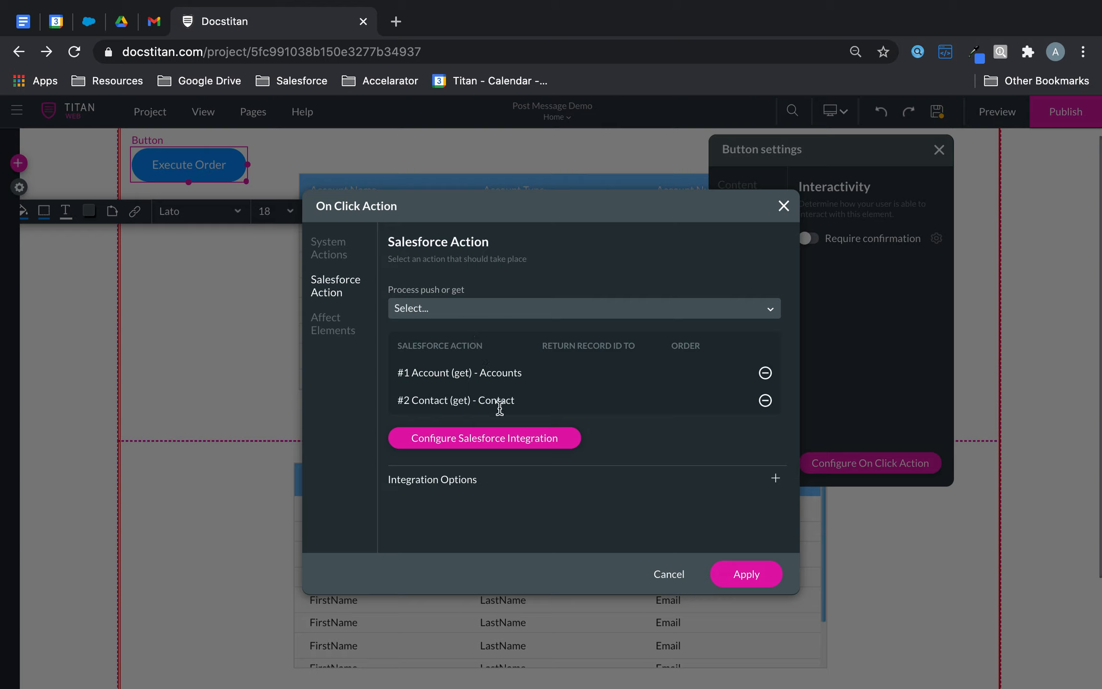
# - Enable custom order of execution, Account first and Contact second, and apply
pyautogui.click(775, 478)
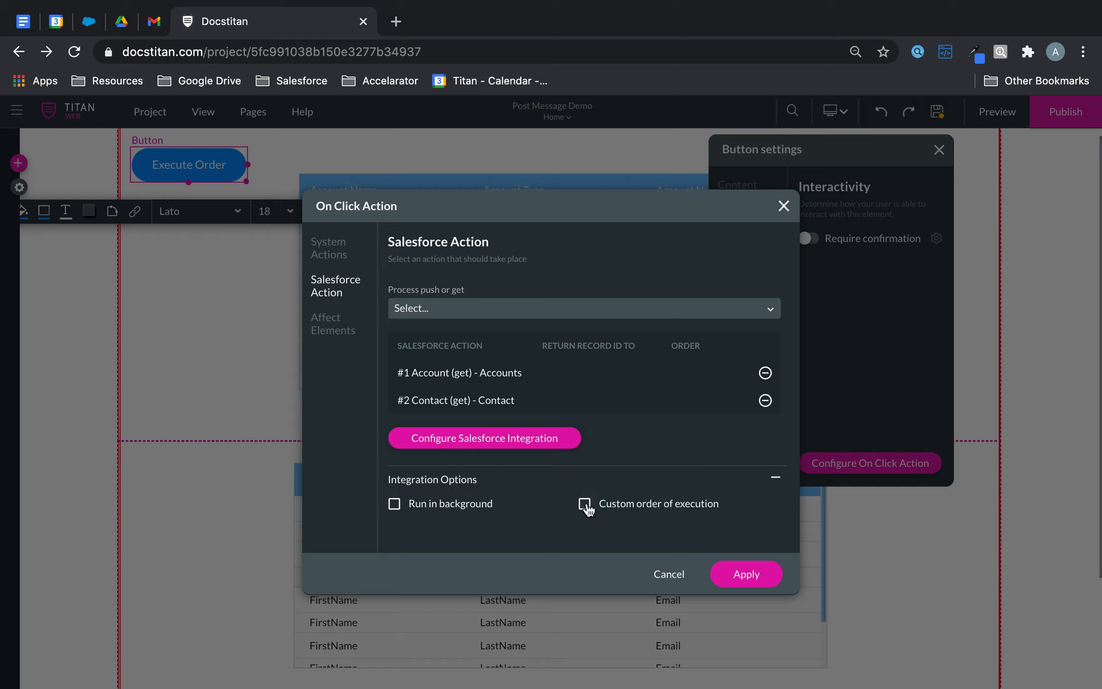
pyautogui.click(585, 503)
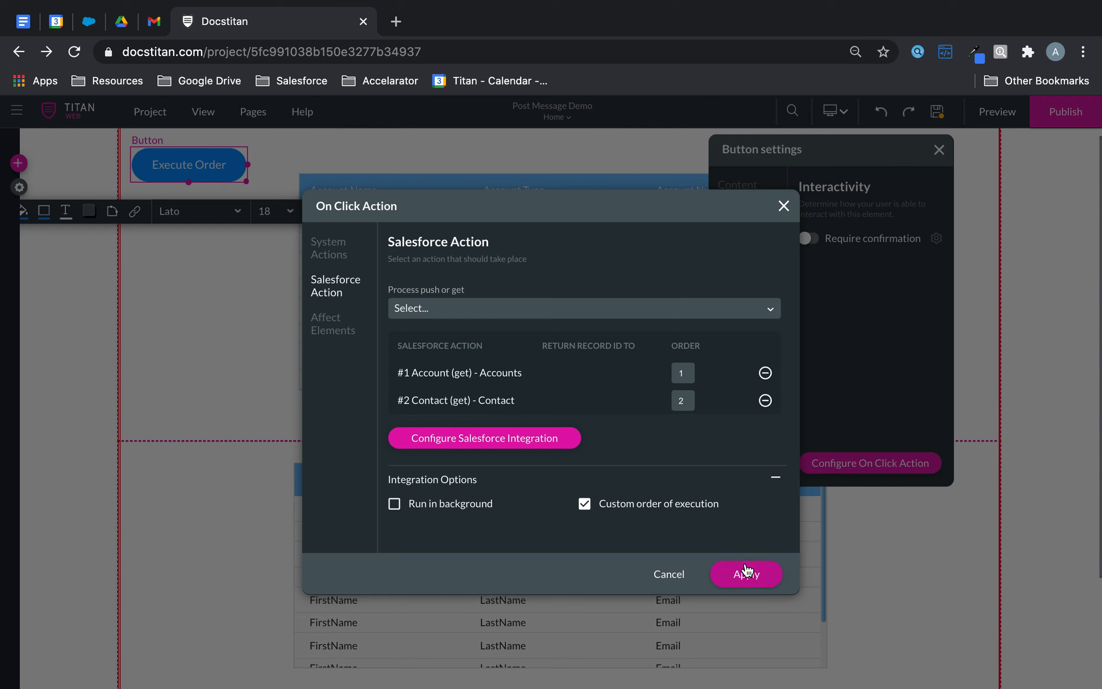
pyautogui.click(745, 575)
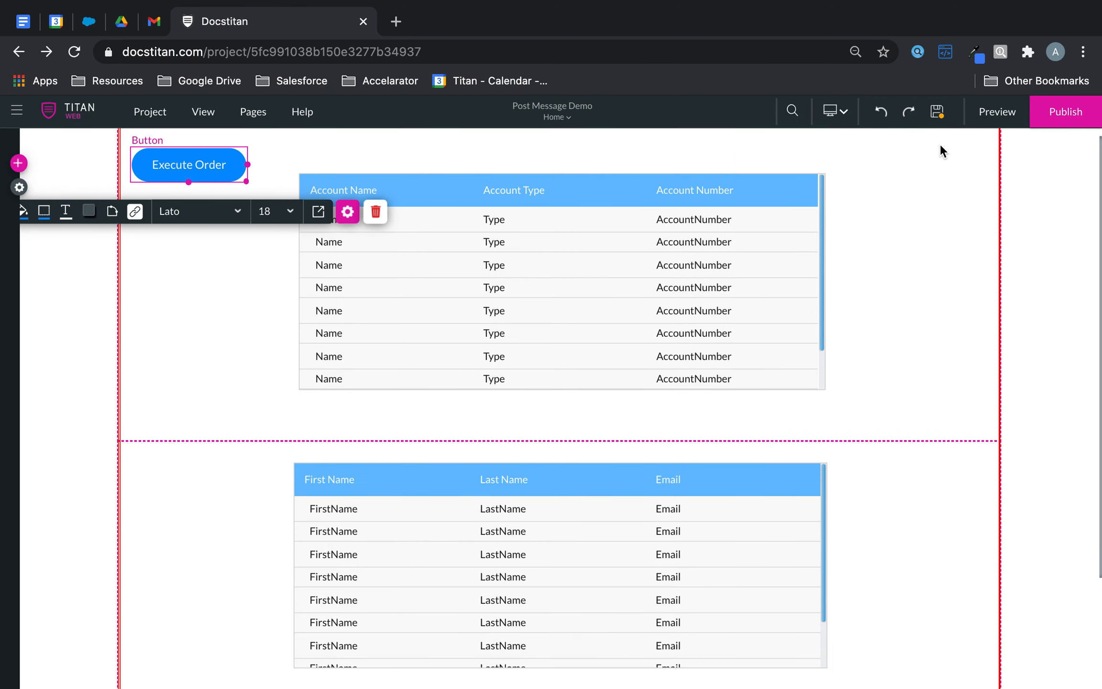
pyautogui.moveTo(1066, 112)
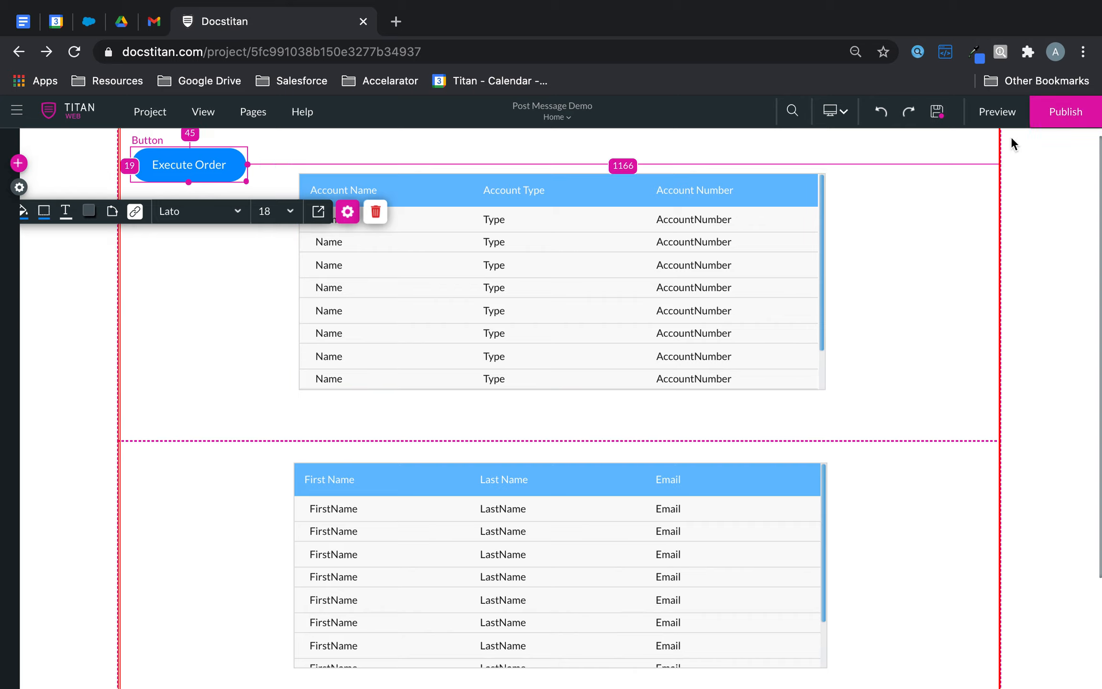
# - Preview the page and run Execute Order so both tables load records
pyautogui.click(996, 112)
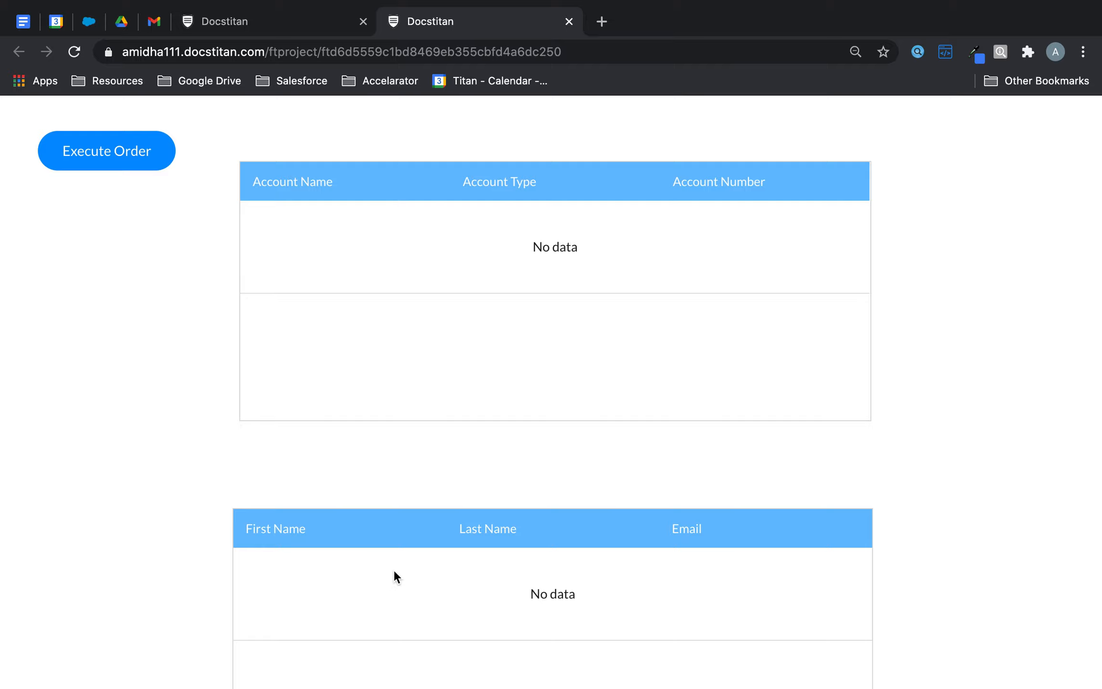
pyautogui.click(106, 150)
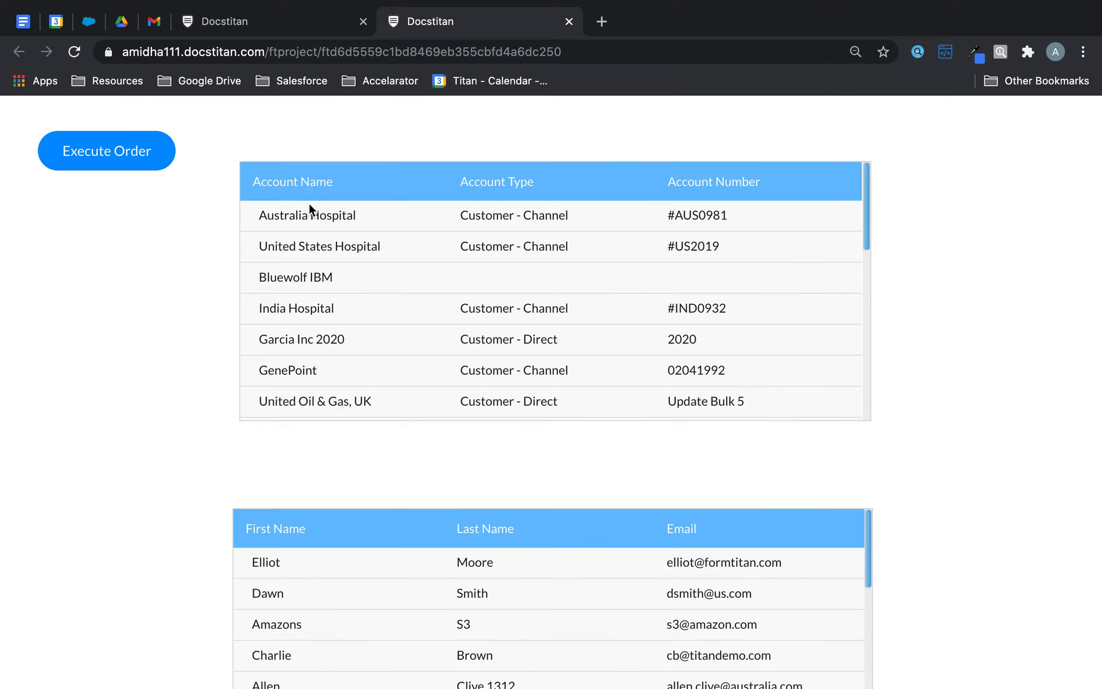
pyautogui.scroll(-3)
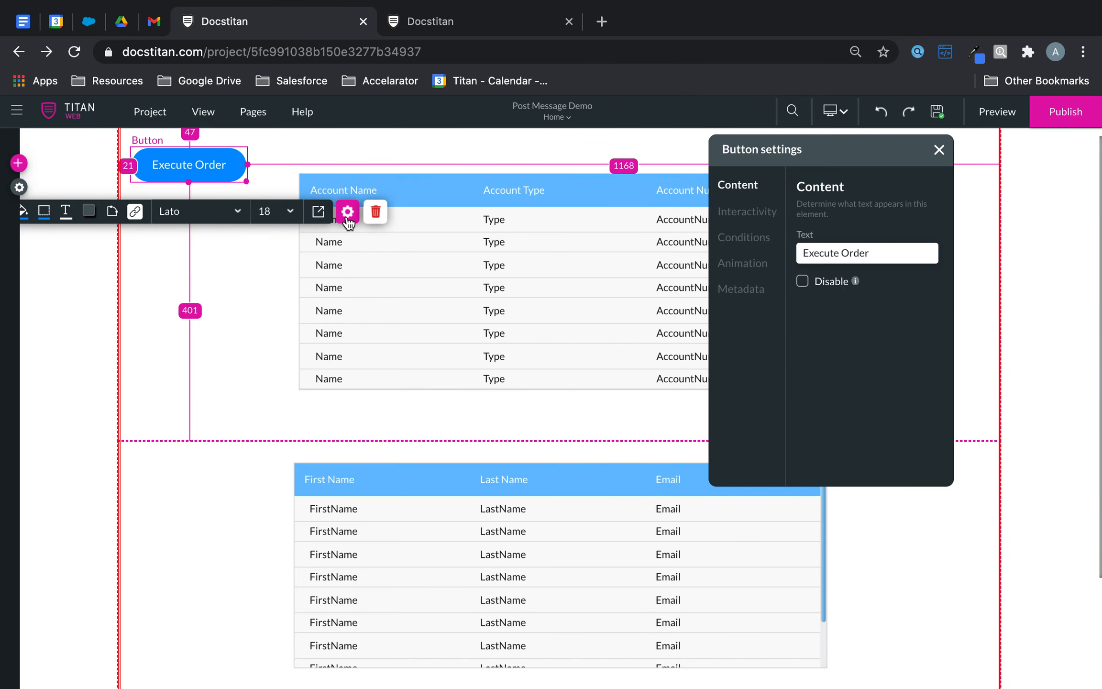
pyautogui.moveTo(737, 220)
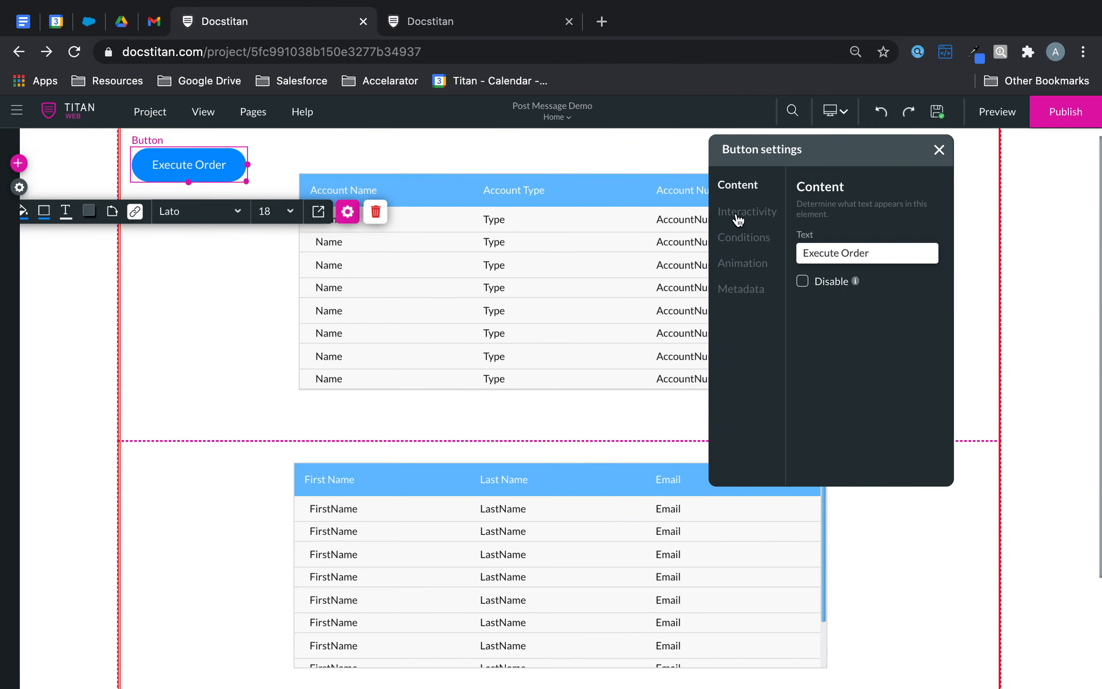
# - Review the Execute Order button's on-click Salesforce action setup
pyautogui.click(747, 210)
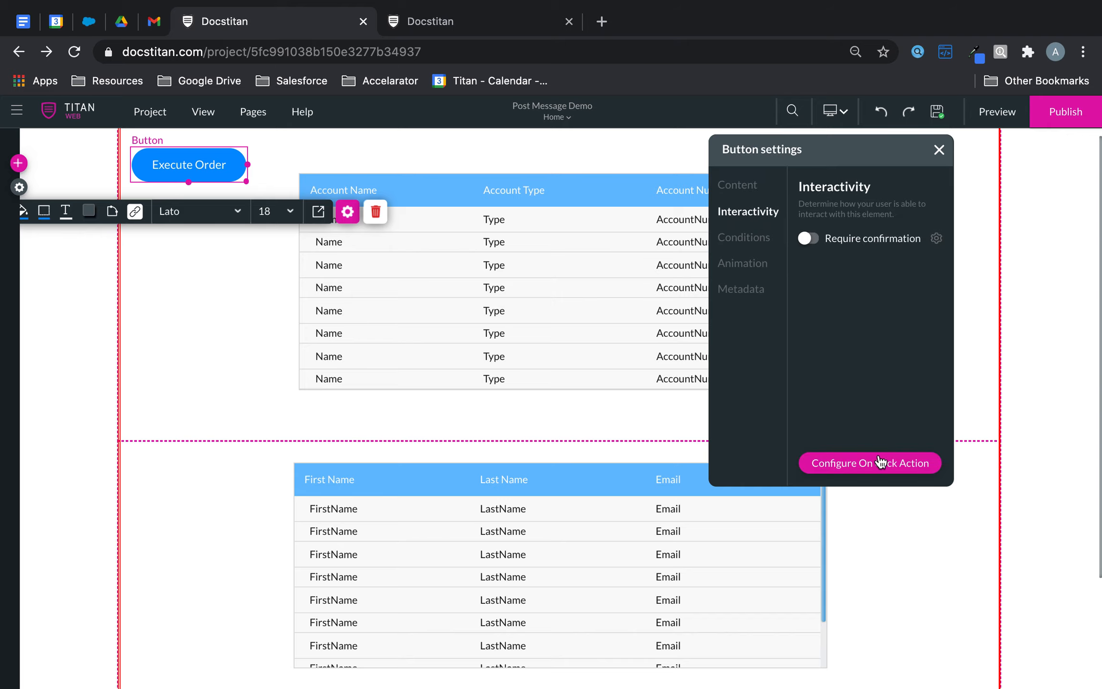
pyautogui.click(870, 462)
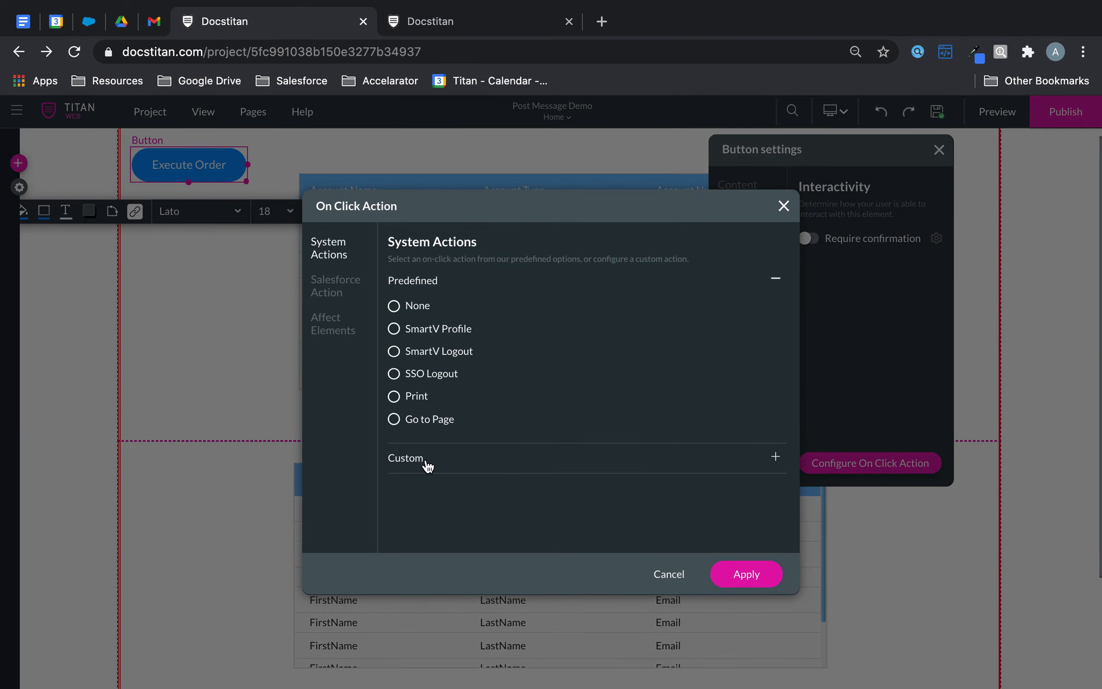
pyautogui.click(335, 285)
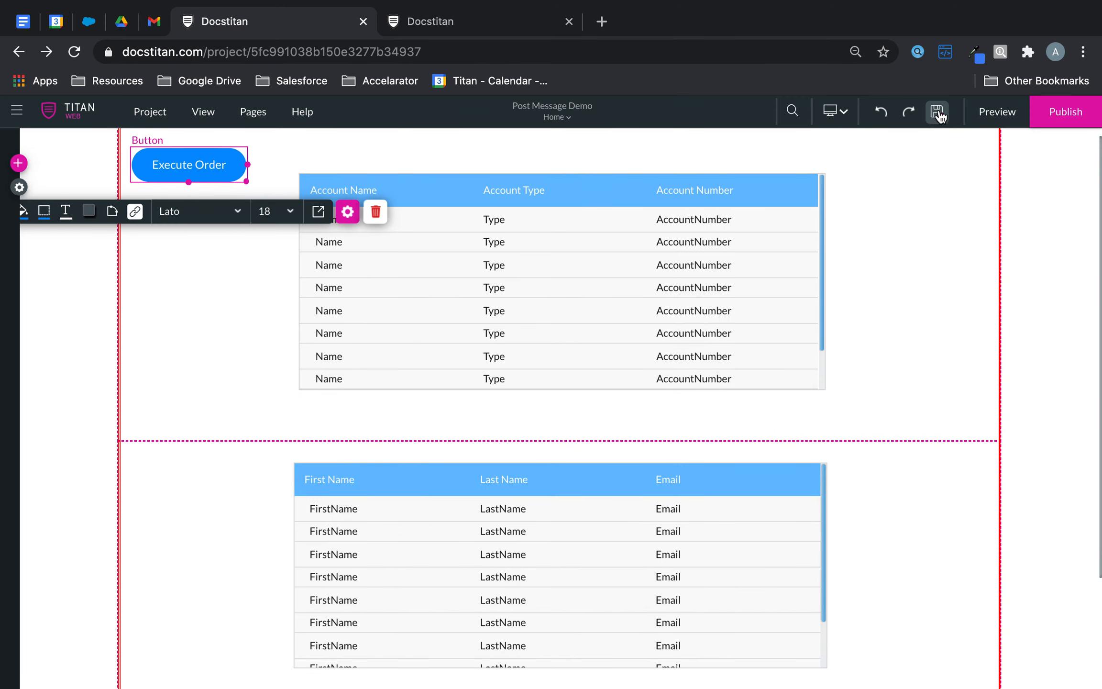
# - Save the page and launch a fresh preview
pyautogui.click(938, 112)
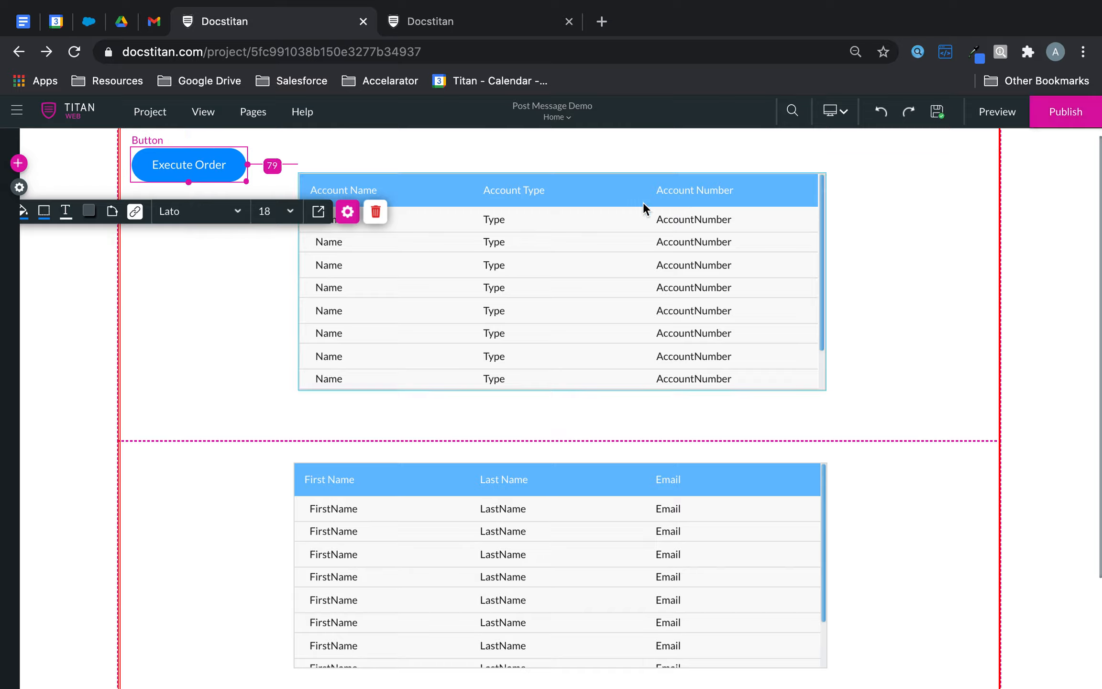
pyautogui.click(996, 112)
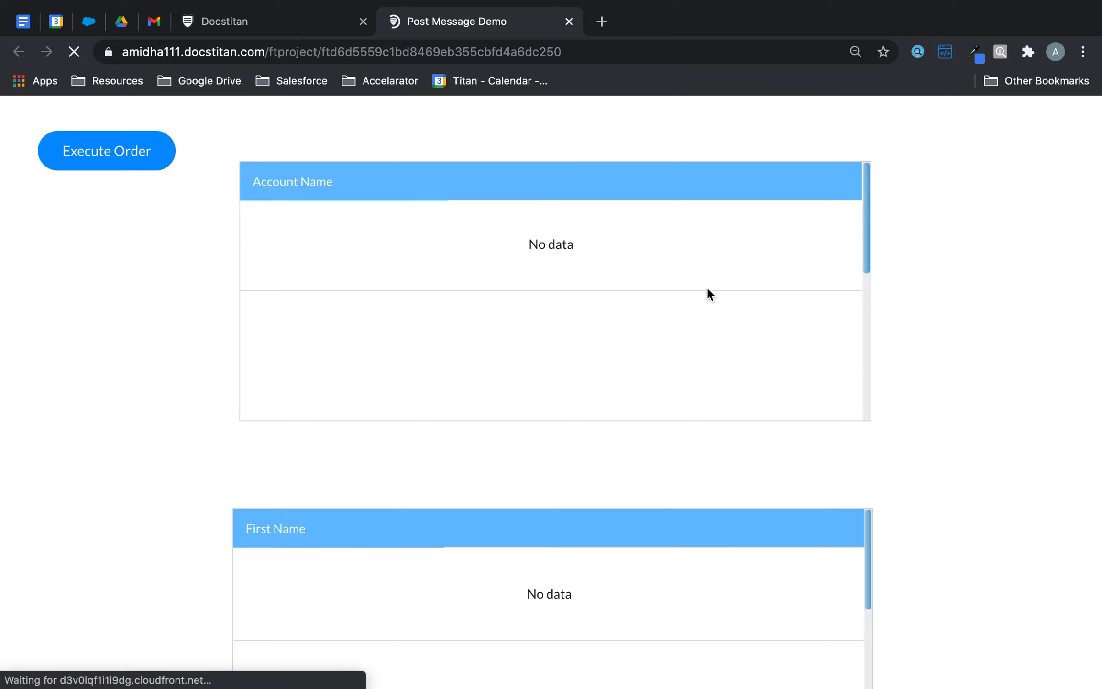
pyautogui.moveTo(179, 216)
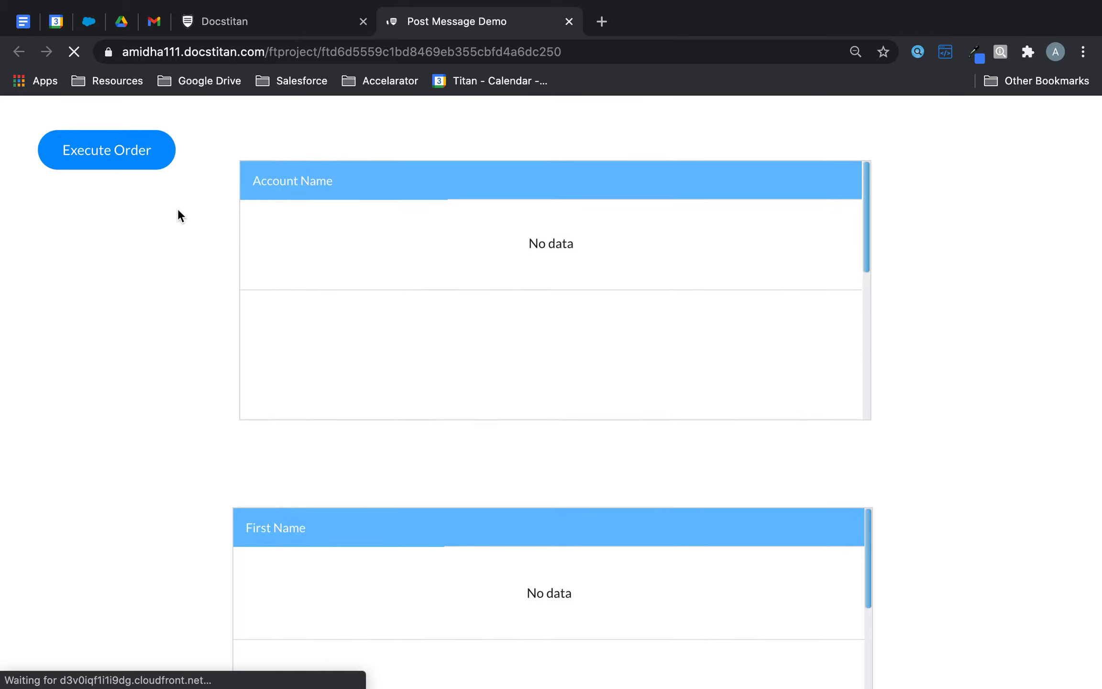
# - Run Execute Order again in the reloaded preview to retest the load
pyautogui.click(106, 149)
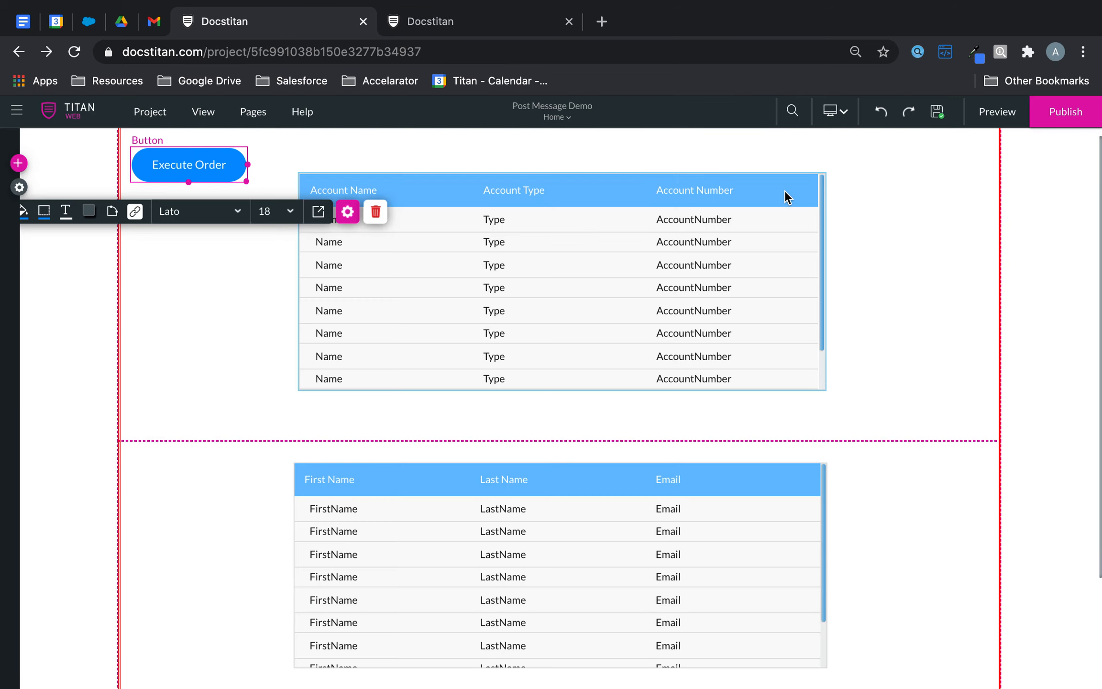
# - Untick Custom order of execution in the Execute Order button's on-click Salesforce integration options
pyautogui.click(347, 212)
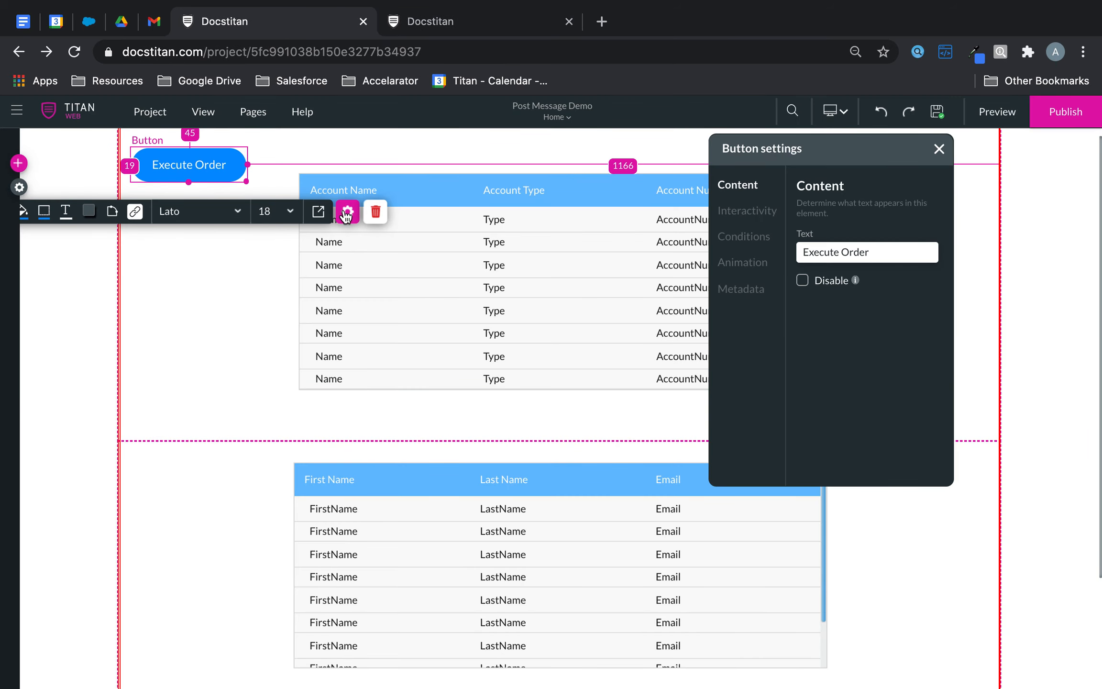
pyautogui.moveTo(747, 222)
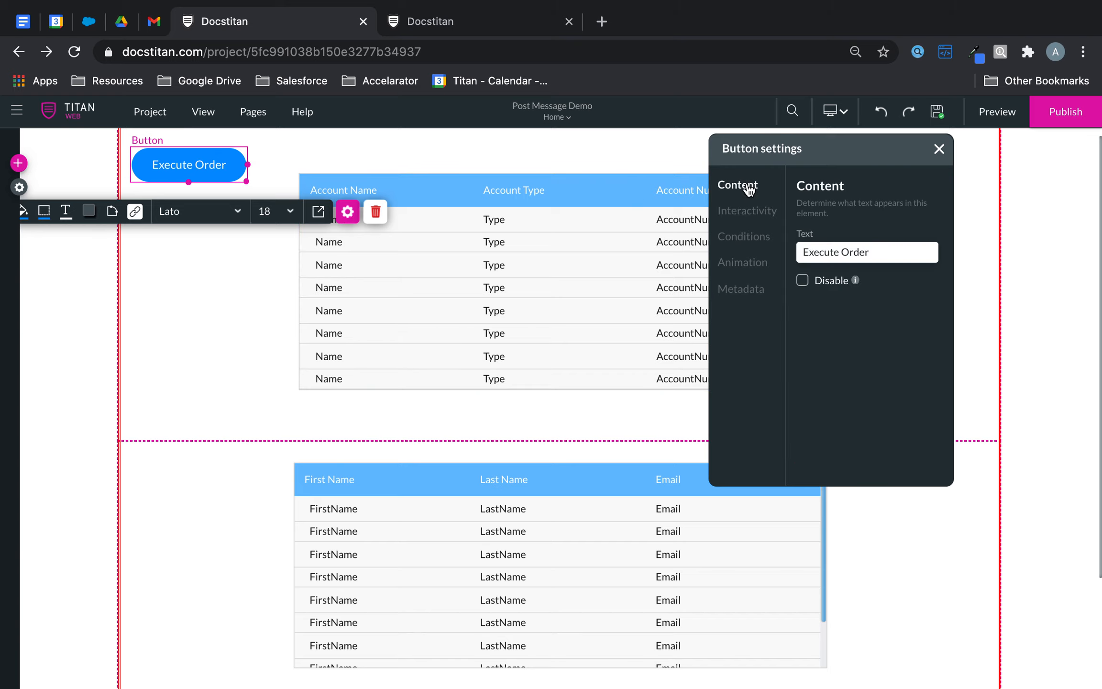
pyautogui.click(871, 463)
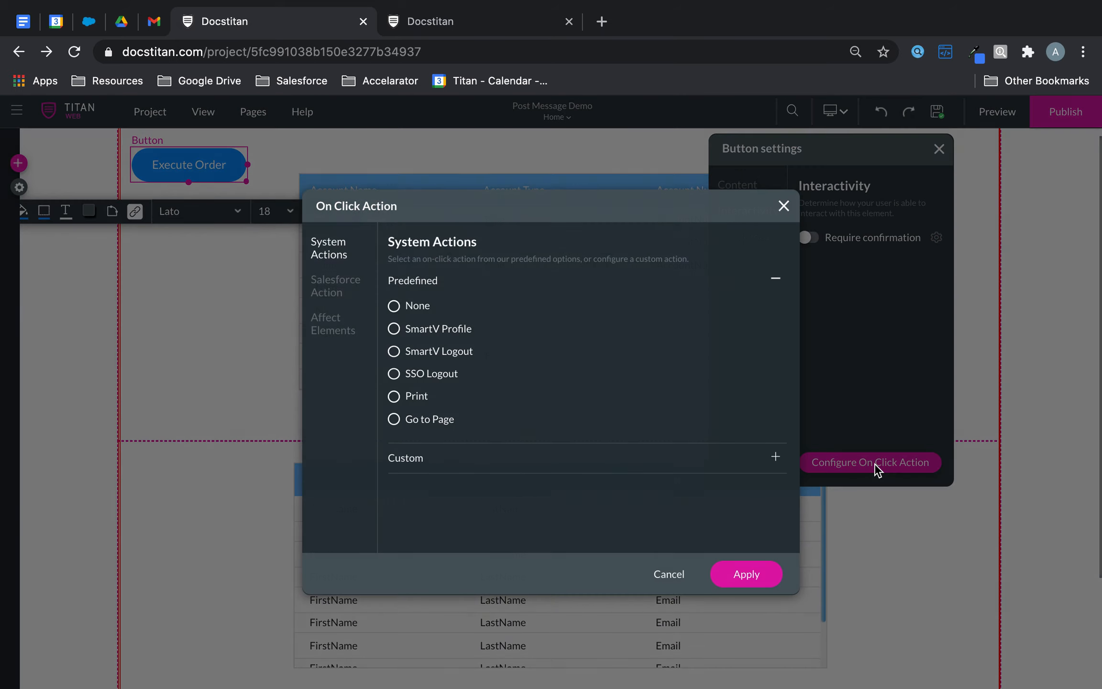
pyautogui.click(336, 286)
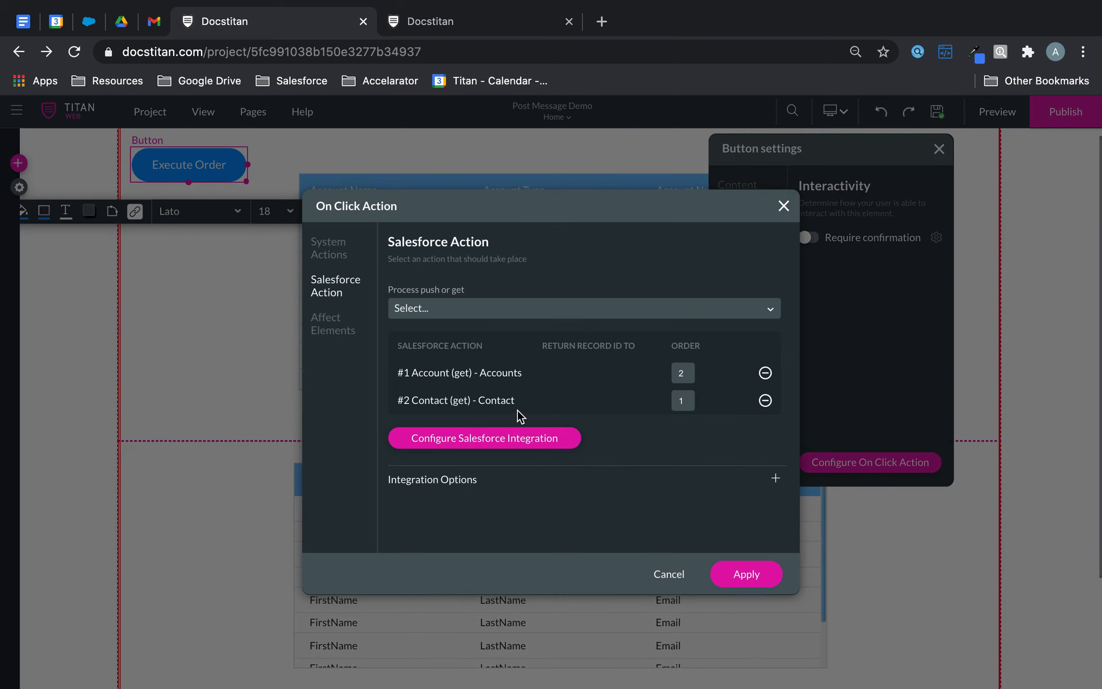
pyautogui.click(775, 479)
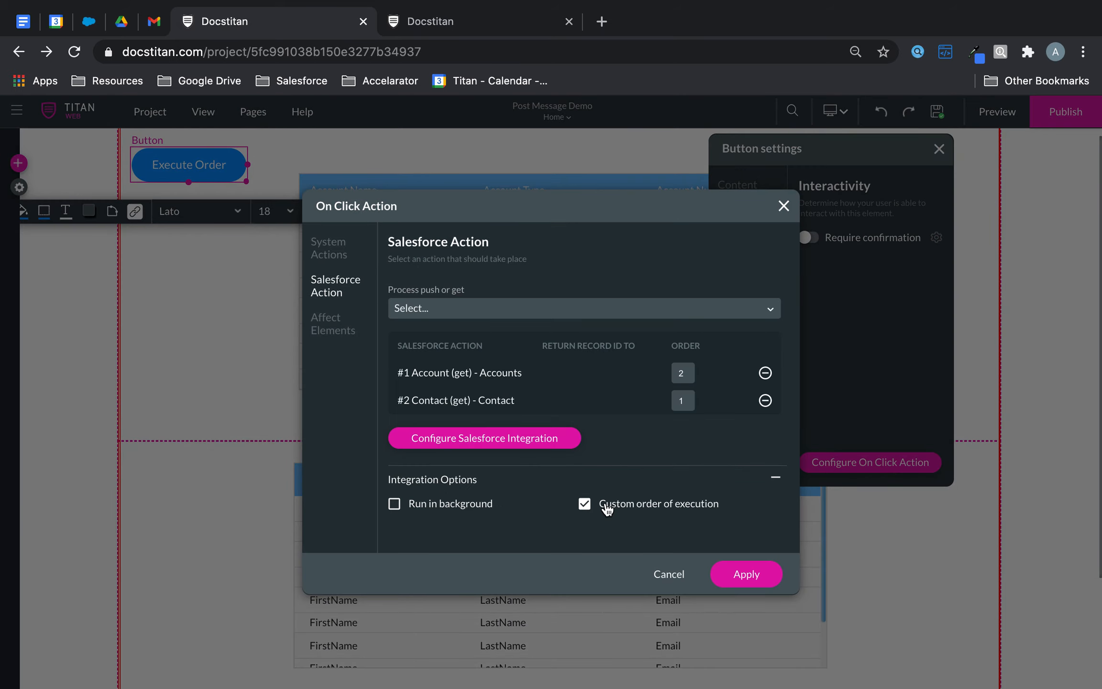
pyautogui.moveTo(709, 348)
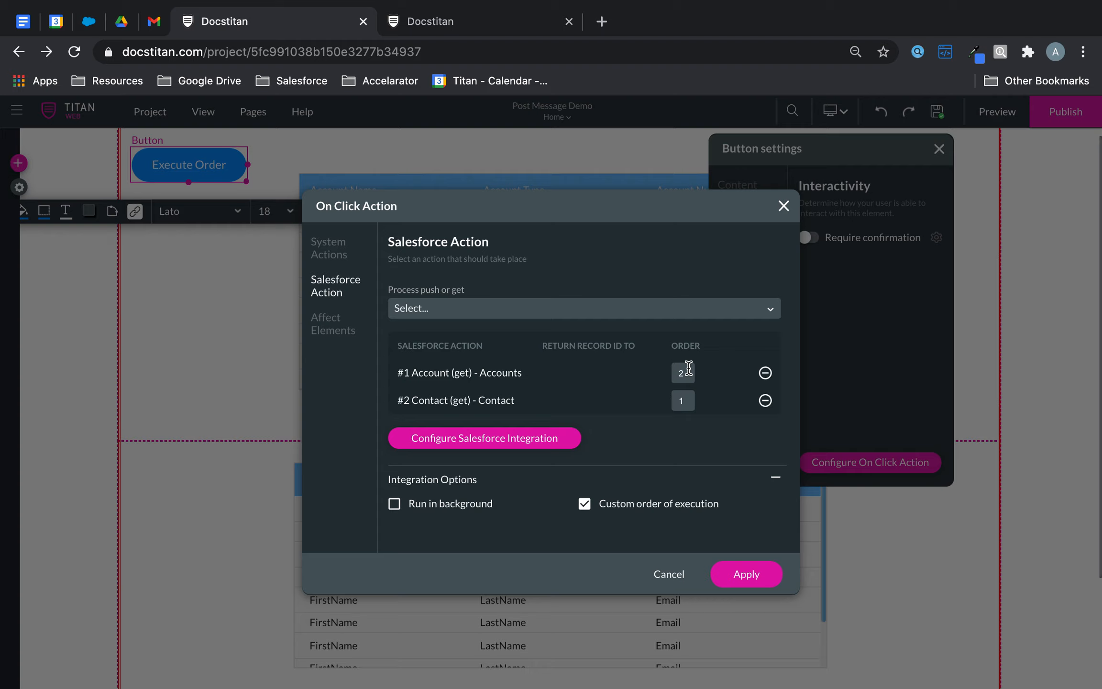
pyautogui.click(584, 503)
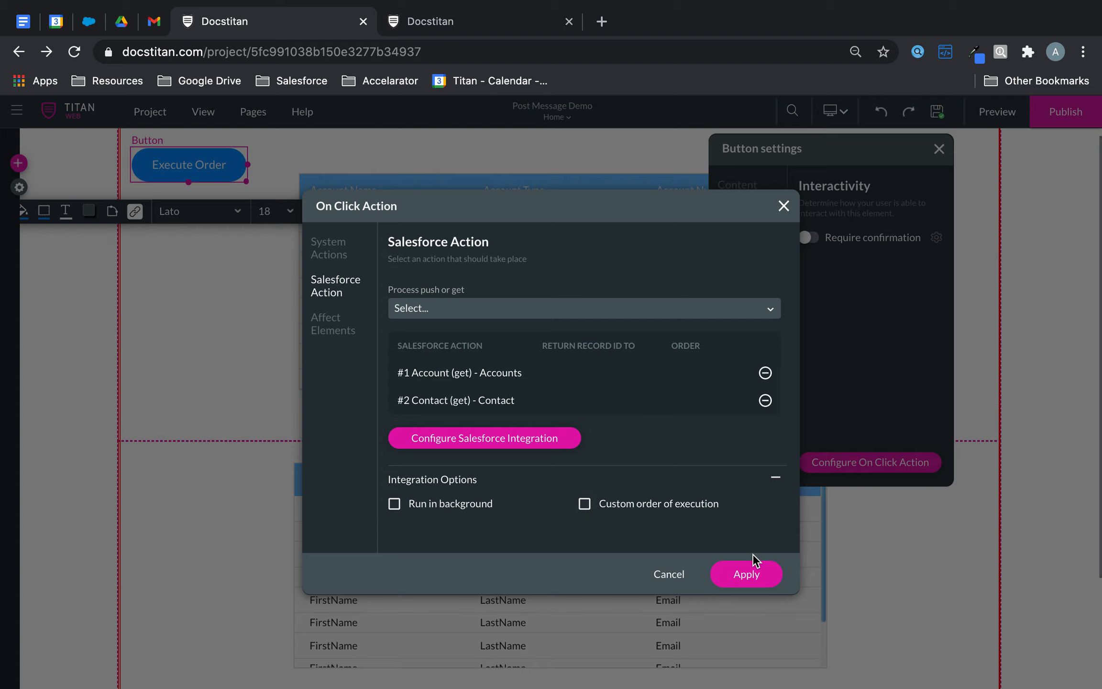